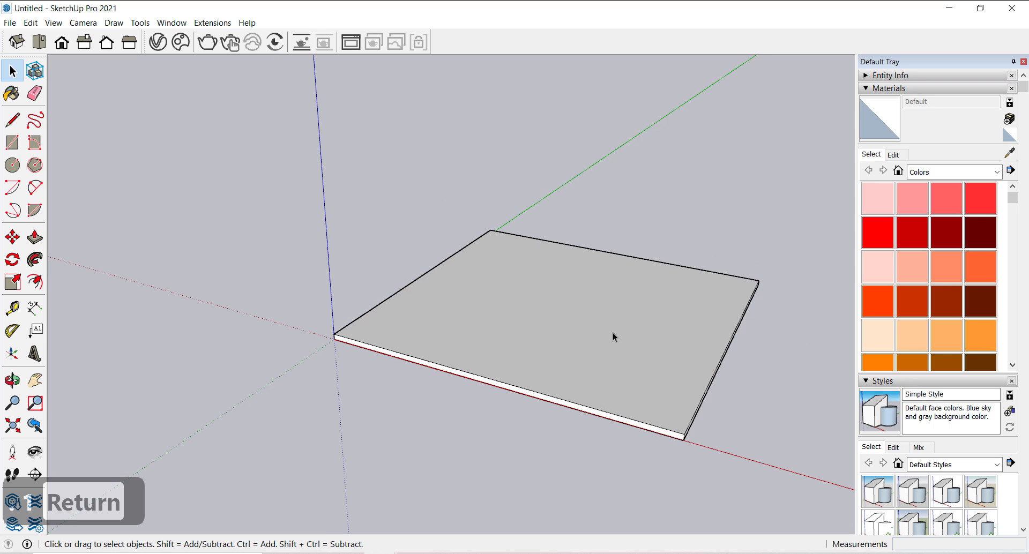
mouse_move(229, 42)
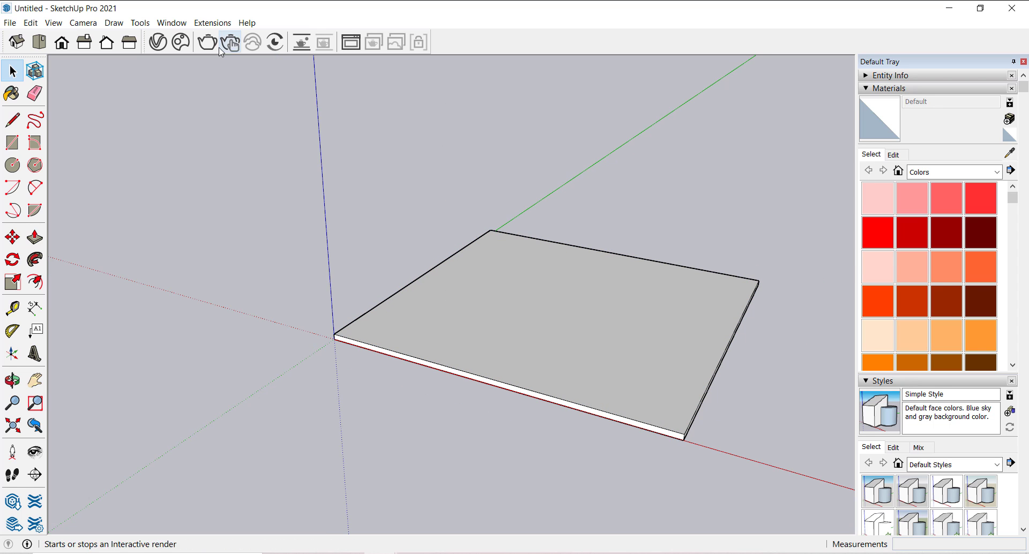
- Find 1001bit Tools (Freeware) in the Extension Warehouse and install it
left_click(230, 42)
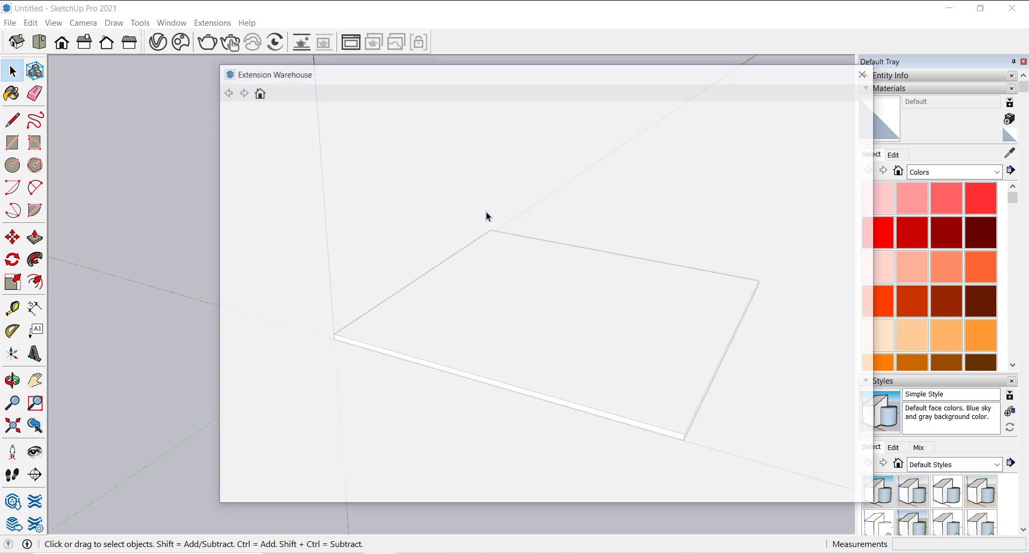
type("1001bit tools freeware")
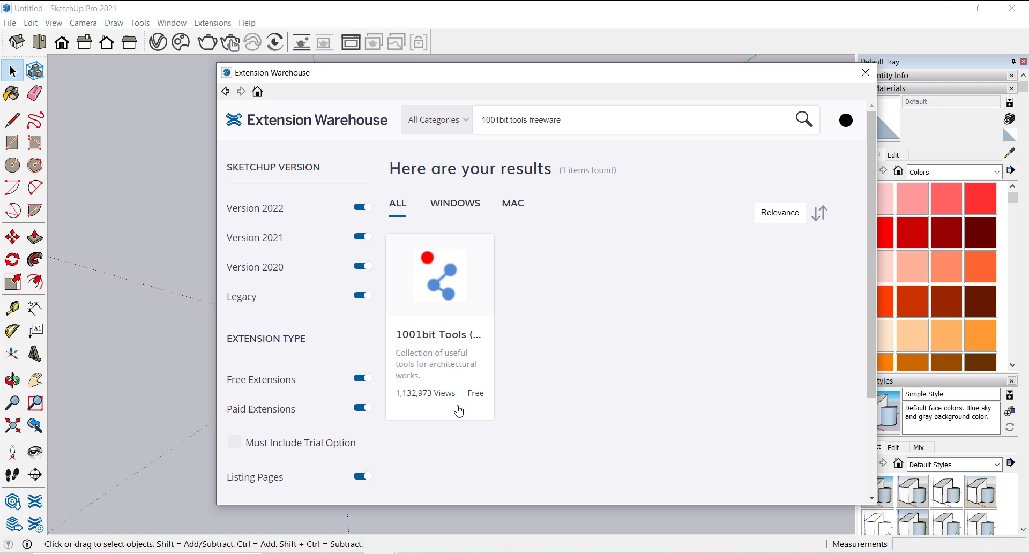
left_click(439, 274)
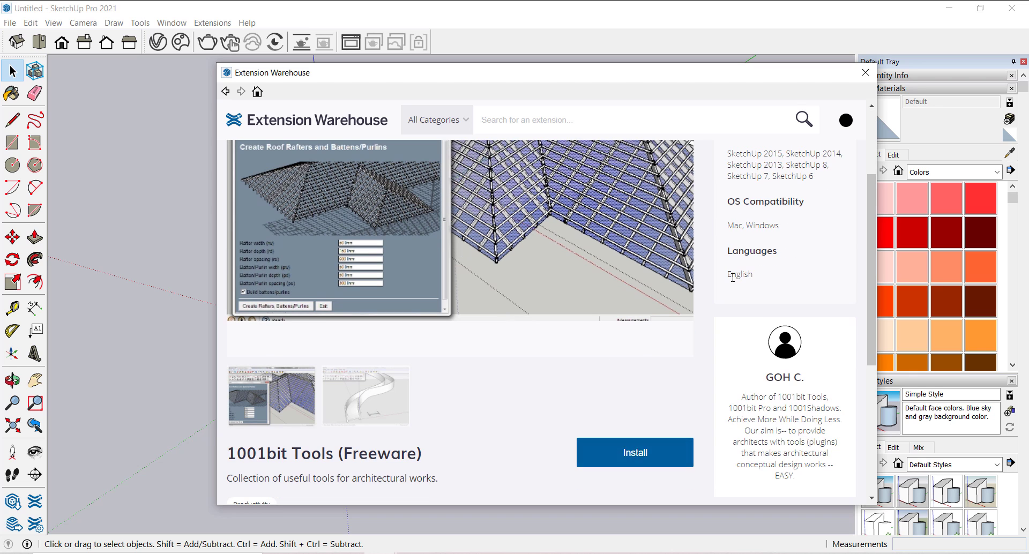
left_click(865, 72)
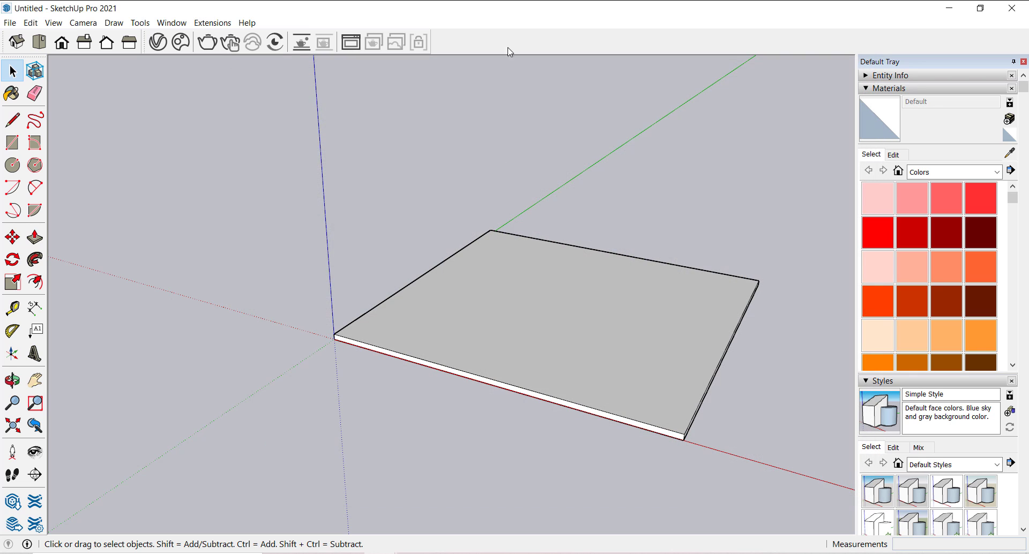
mouse_move(550, 50)
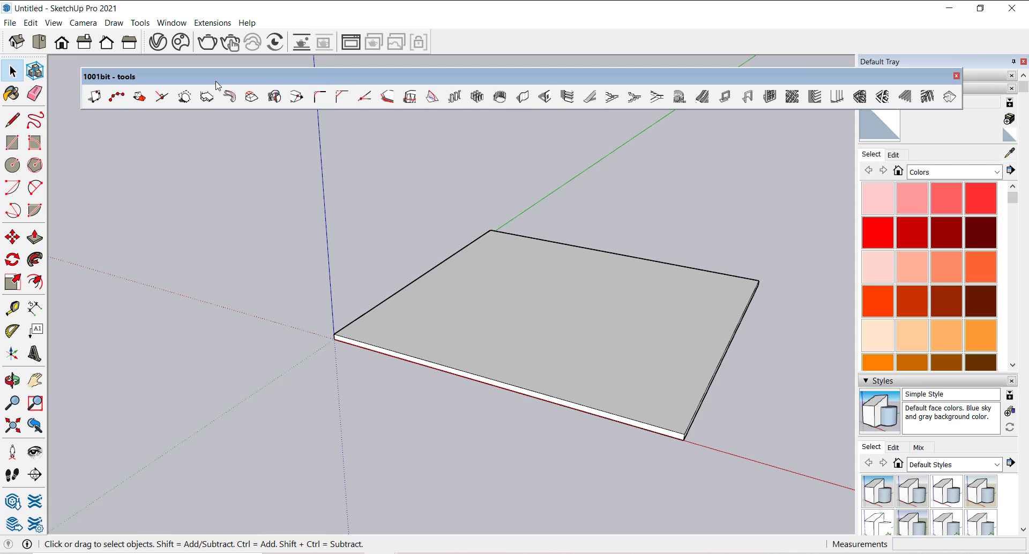
mouse_move(544, 97)
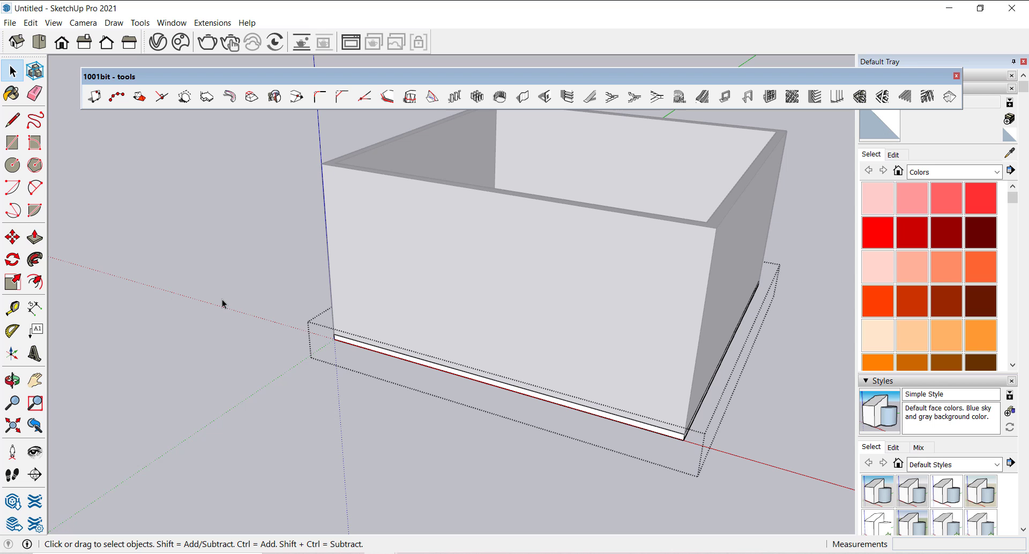
- Push/Pull the offset slab edges upward into walls forming an open-topped room
left_click(525, 263)
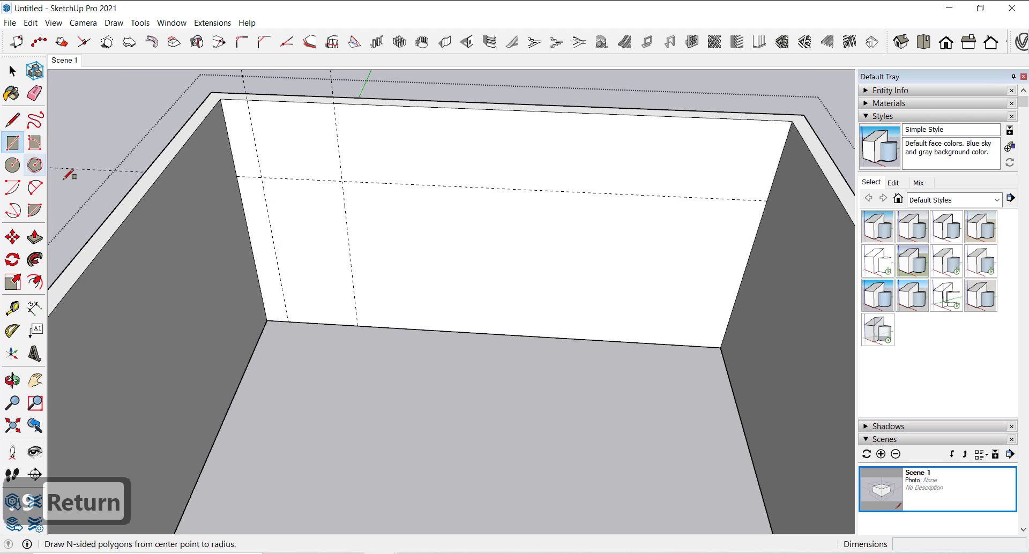
- Create a rectangular 1001bit door frame on the wall's door face and select its panel
left_click(11, 71)
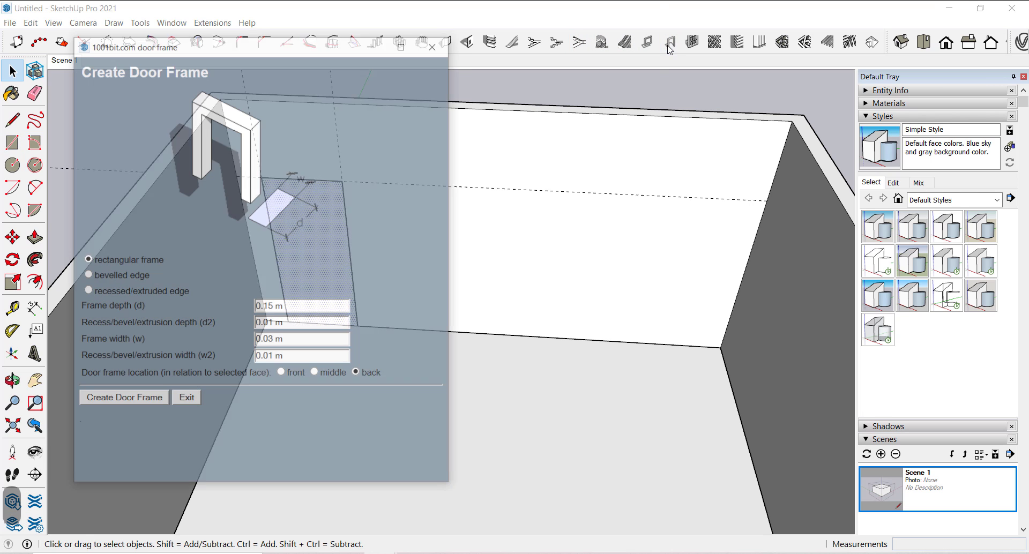
left_click(124, 397)
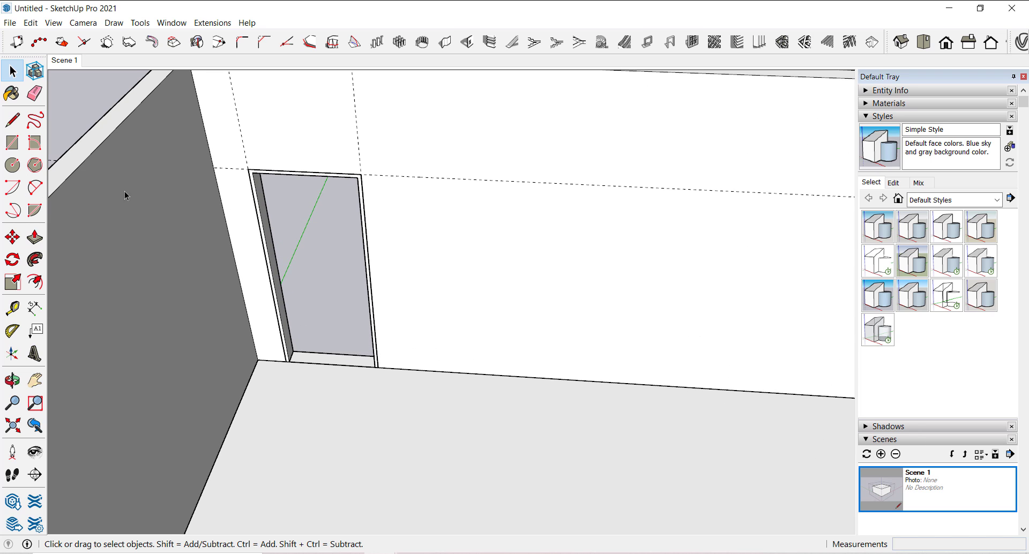
mouse_move(266, 198)
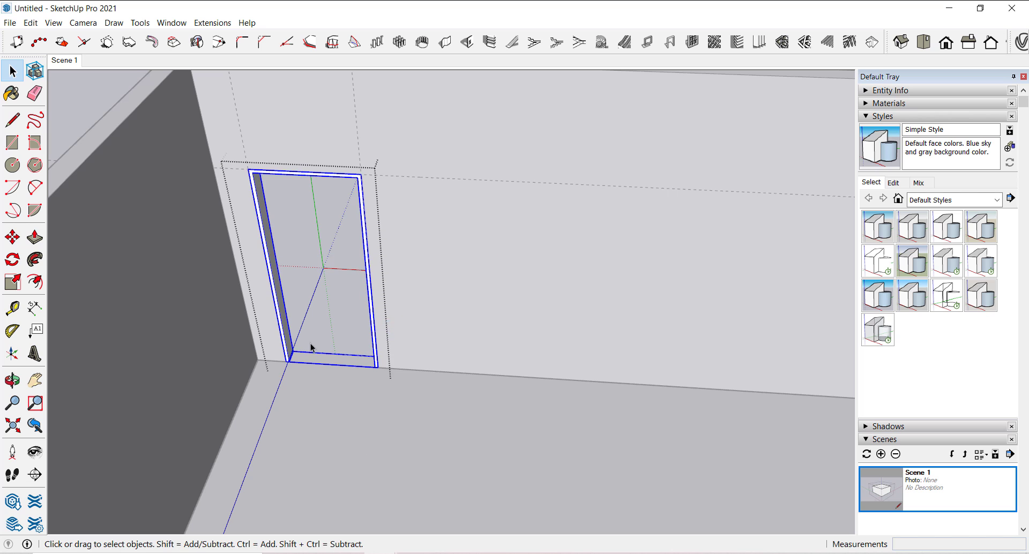
left_click(11, 142)
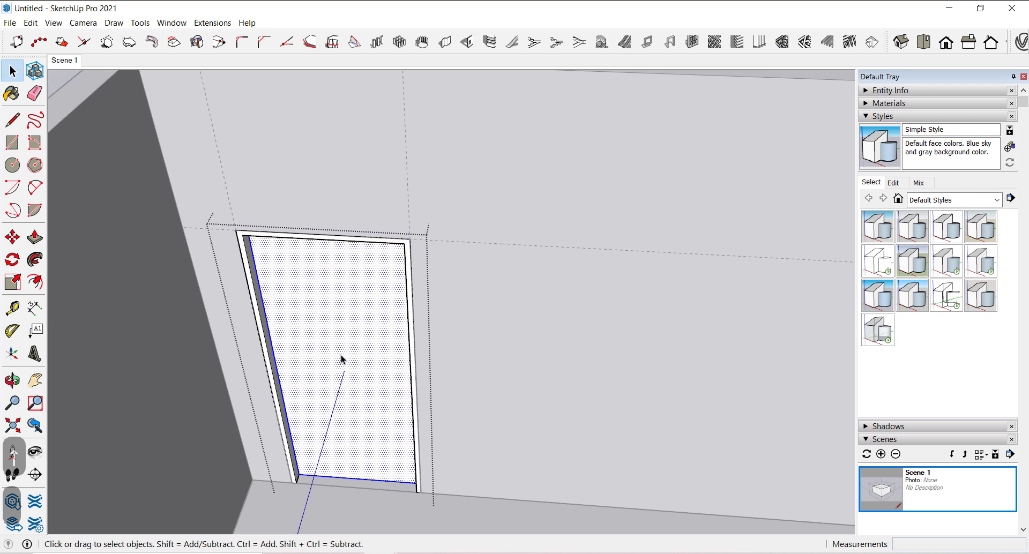
- Remove the door panel, push the opening through the wall and close the project folder window
key("Escape")
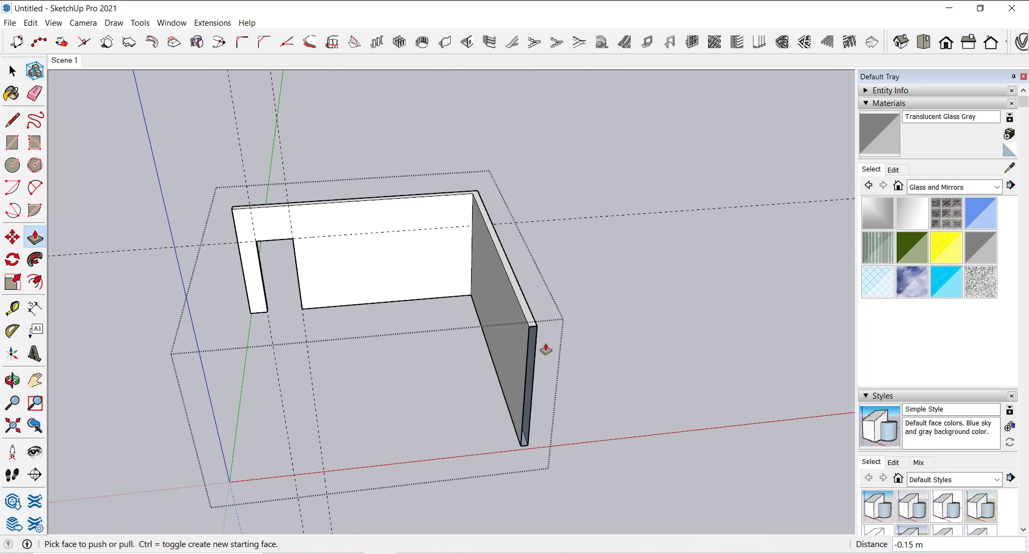
left_click(11, 143)
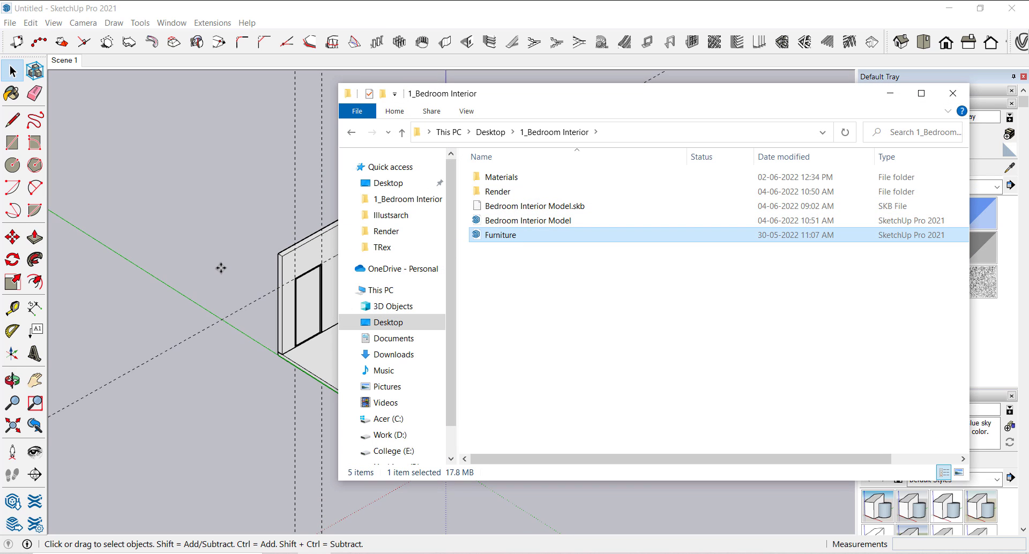
mouse_move(216, 261)
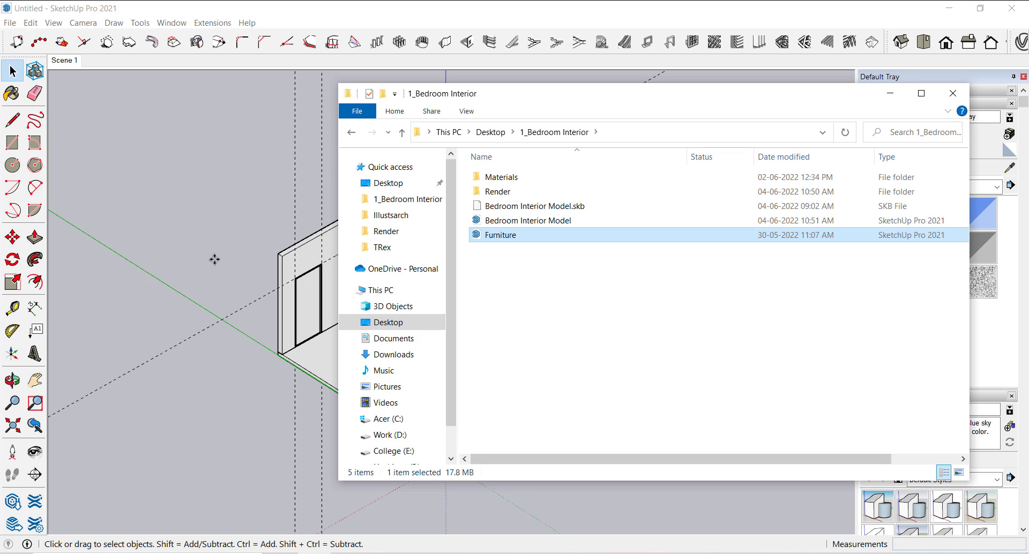
mouse_move(367, 264)
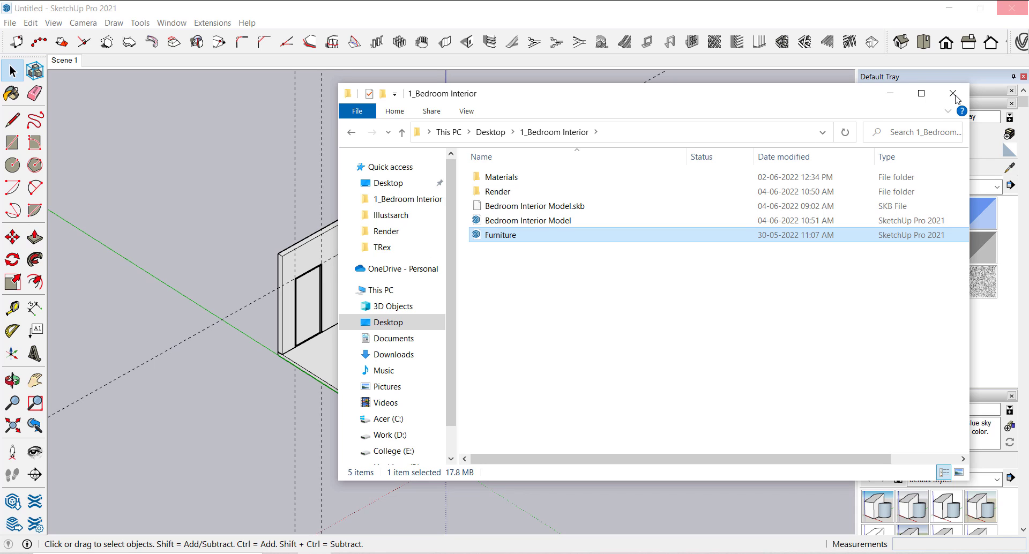
left_click(954, 93)
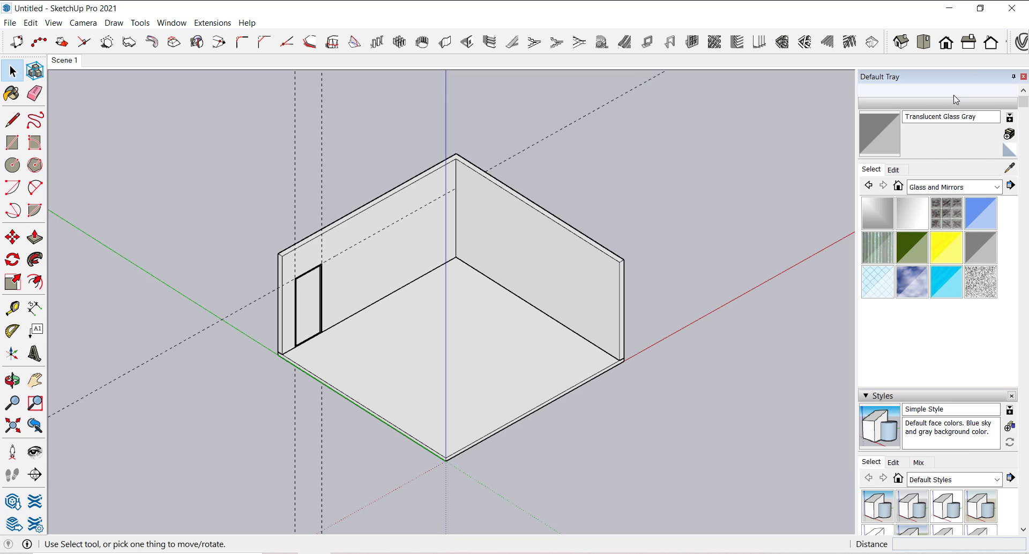
- Import the Furniture SketchUp file and place the bed, desk, chair and décor inside the room
left_click(890, 90)
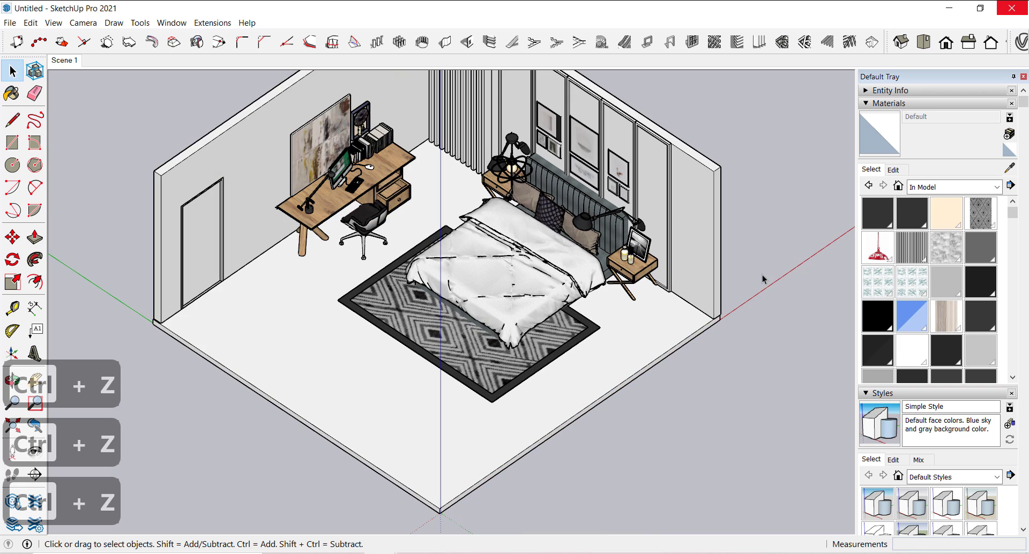
- Create a new material named 'wooden floor'
left_click(1009, 135)
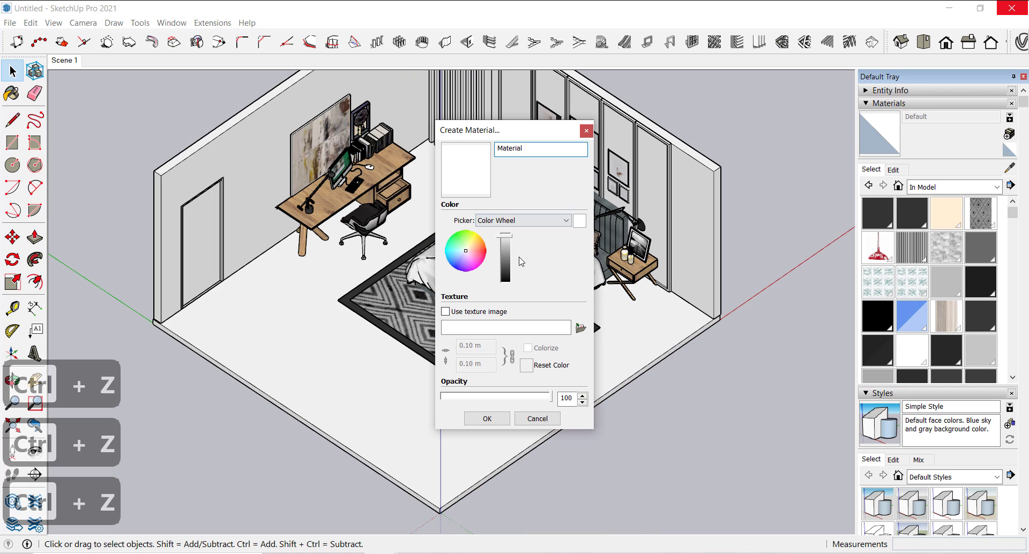
type("wooden floor")
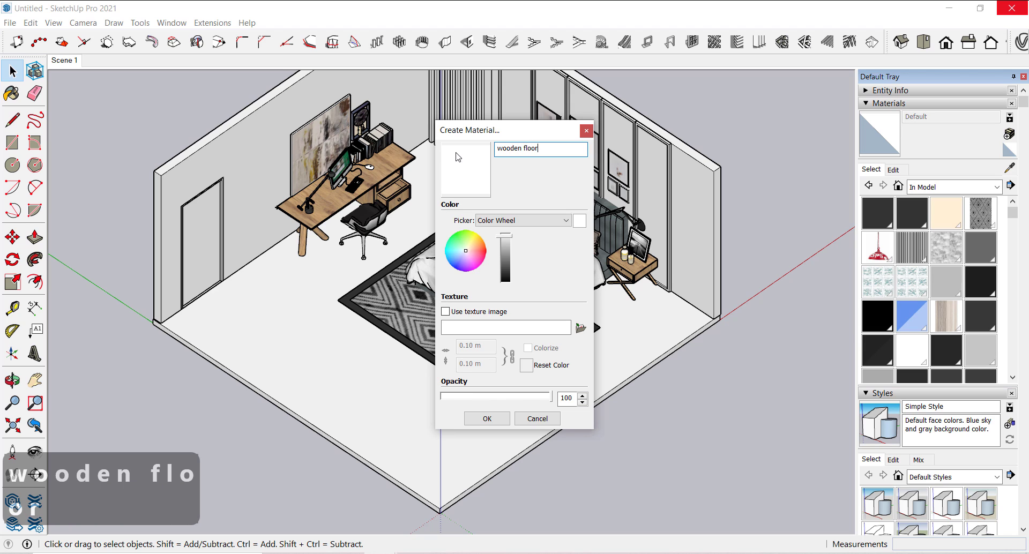
left_click(486, 418)
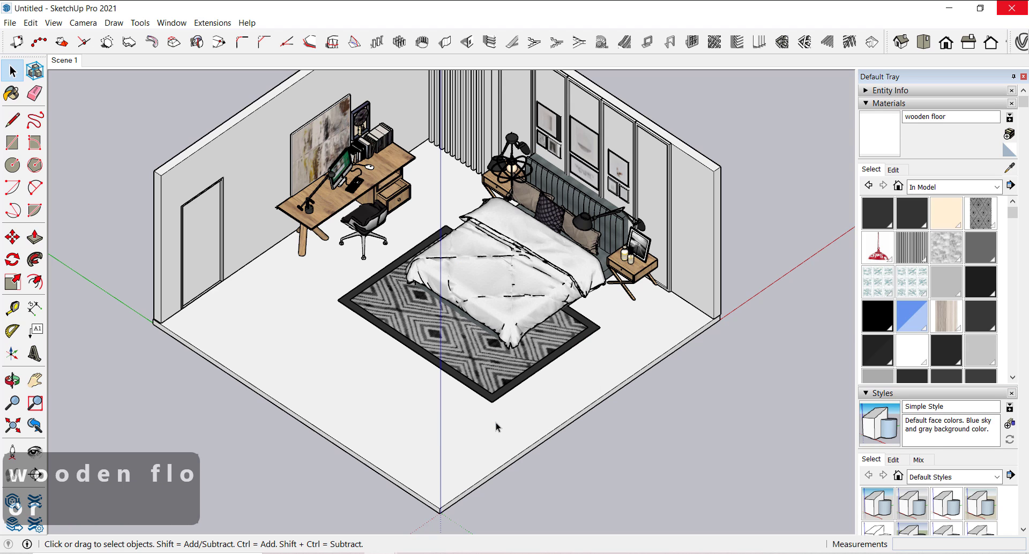
- Load WoodFloor007_4K_Color from the V-Ray Material Kit folder as the wooden floor texture
left_click(892, 169)
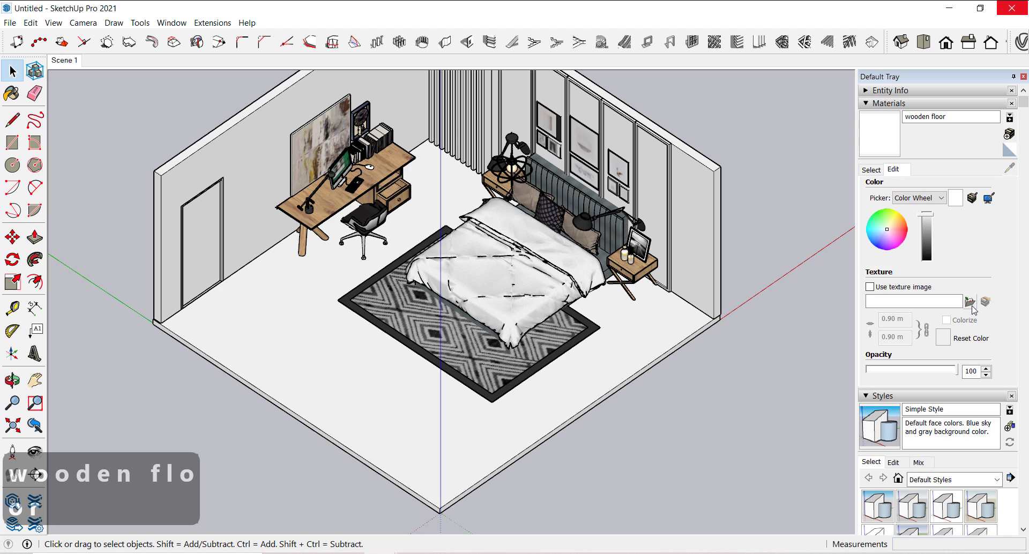
left_click(969, 302)
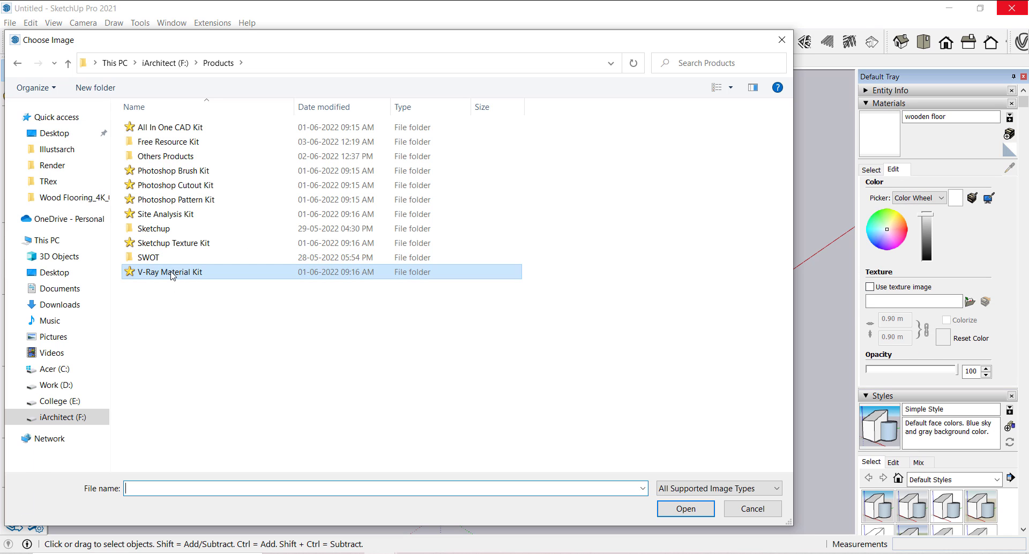
double_click(168, 272)
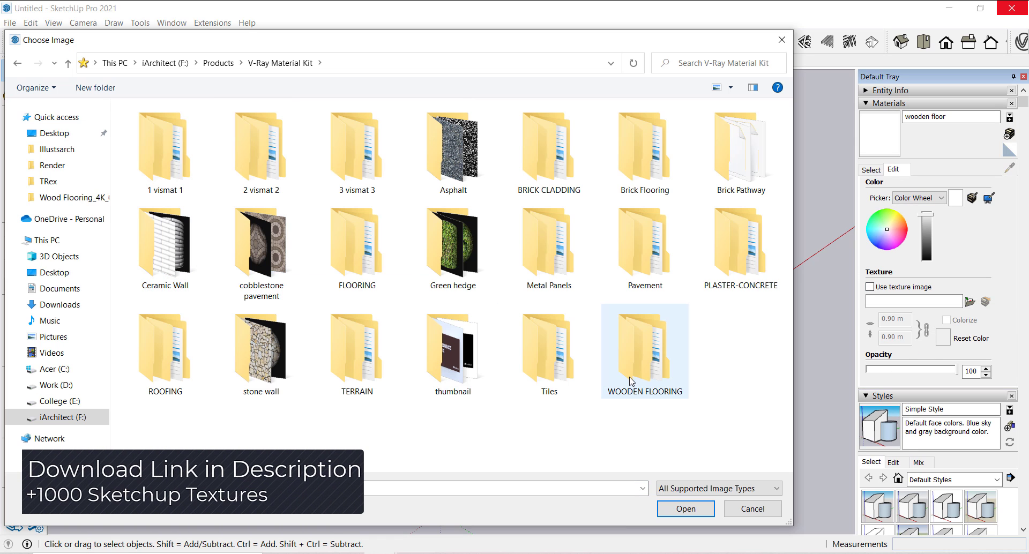
double_click(644, 349)
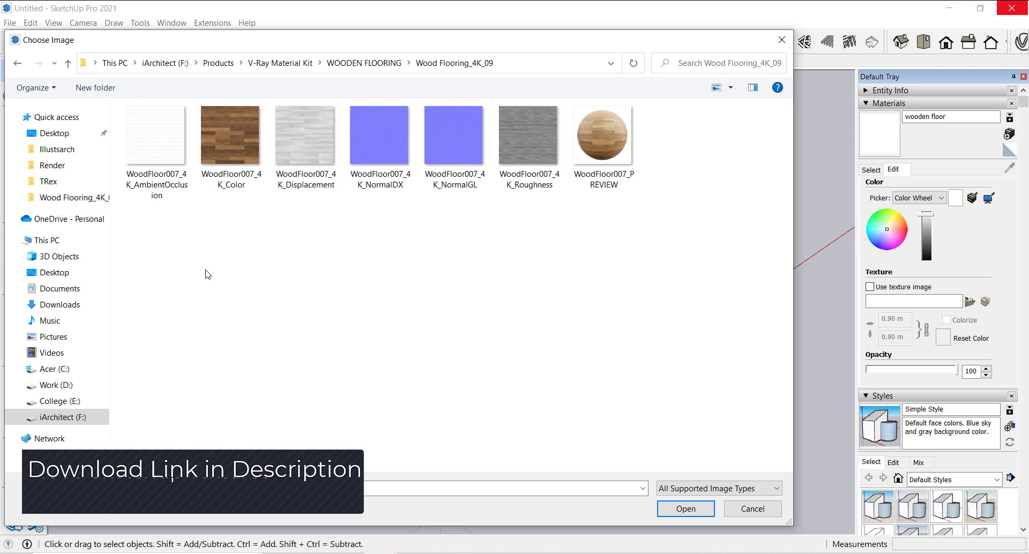
left_click(230, 136)
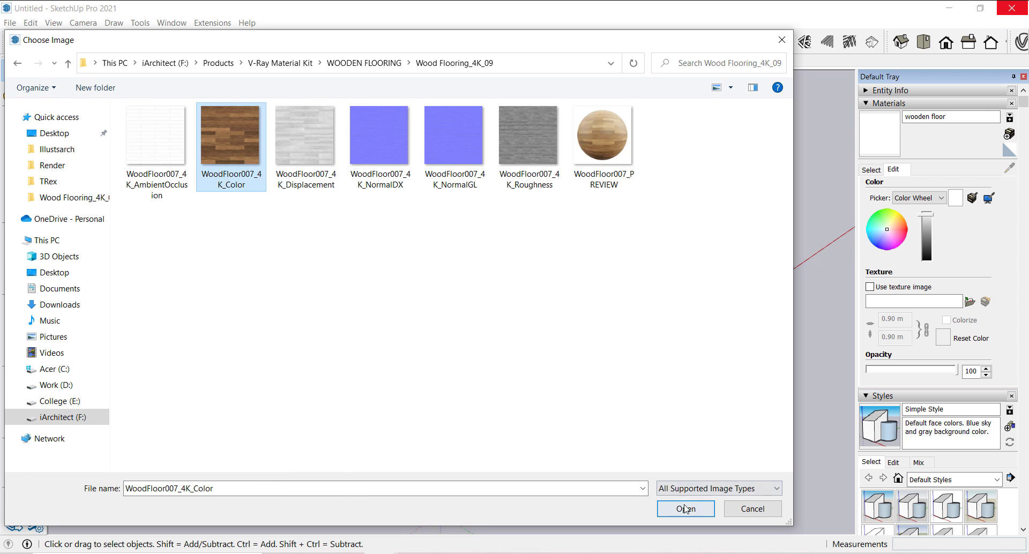
left_click(685, 509)
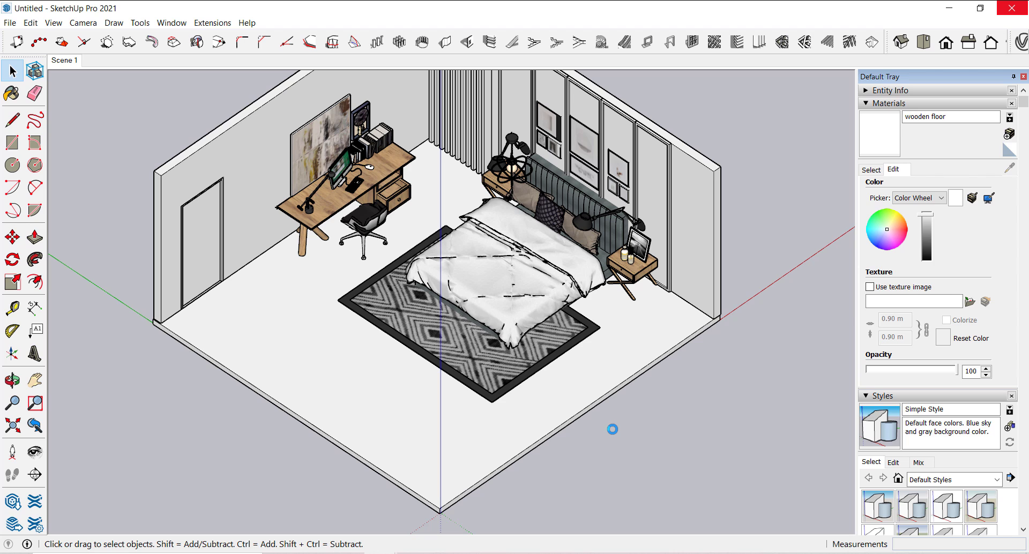
- Paint the room floor with the wooden floor material and reposition its texture pins
left_click(870, 287)
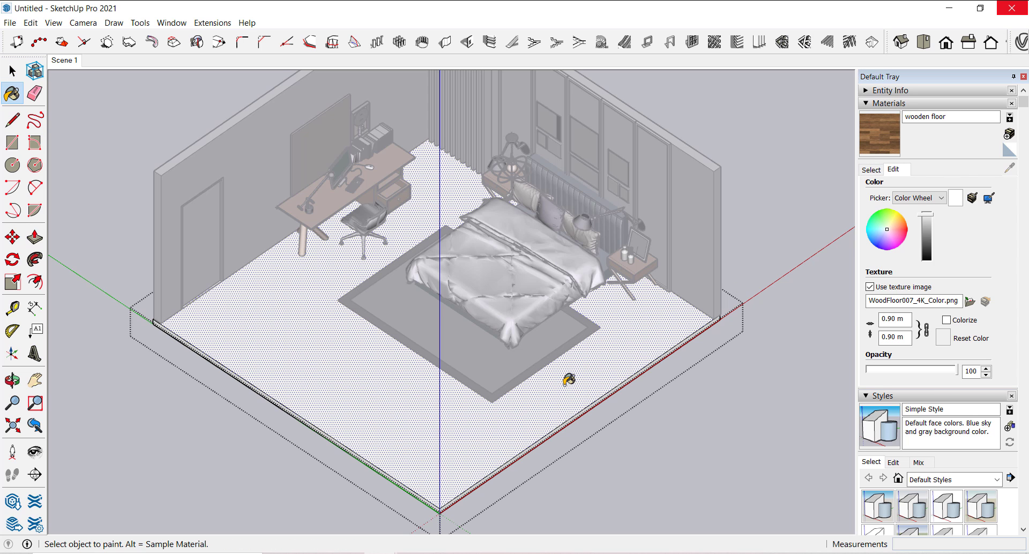
left_click(568, 381)
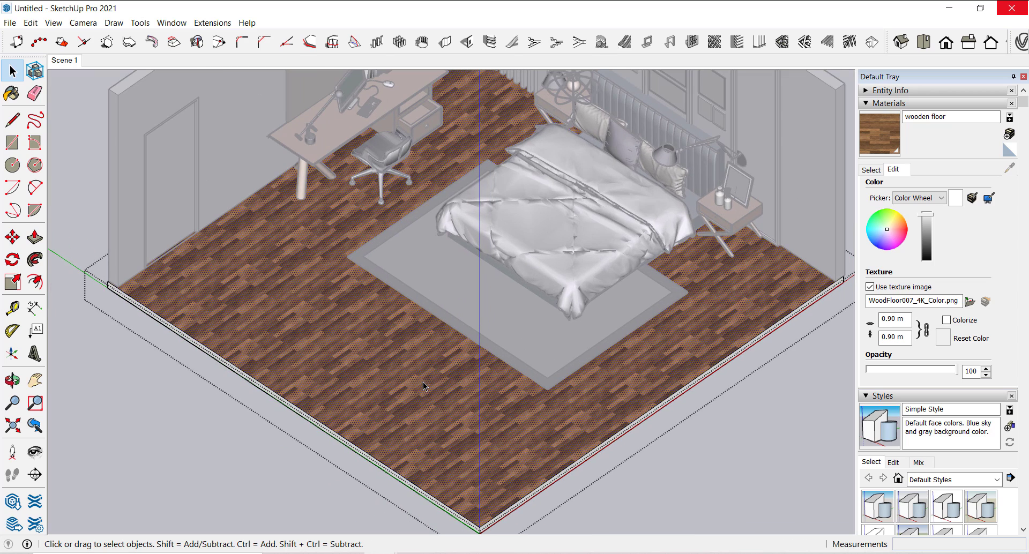
right_click(422, 385)
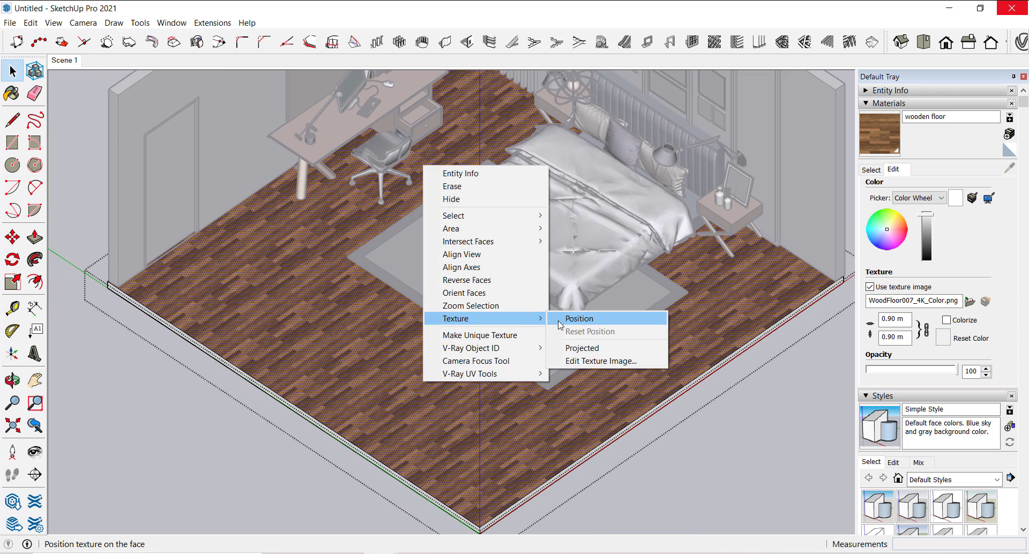
left_click(579, 318)
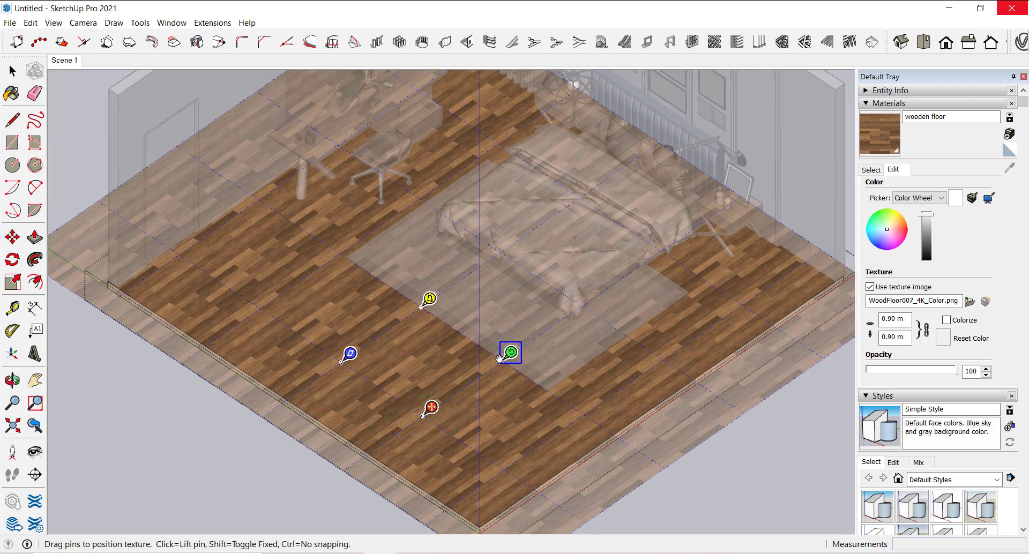
left_click_drag(510, 353, 516, 357)
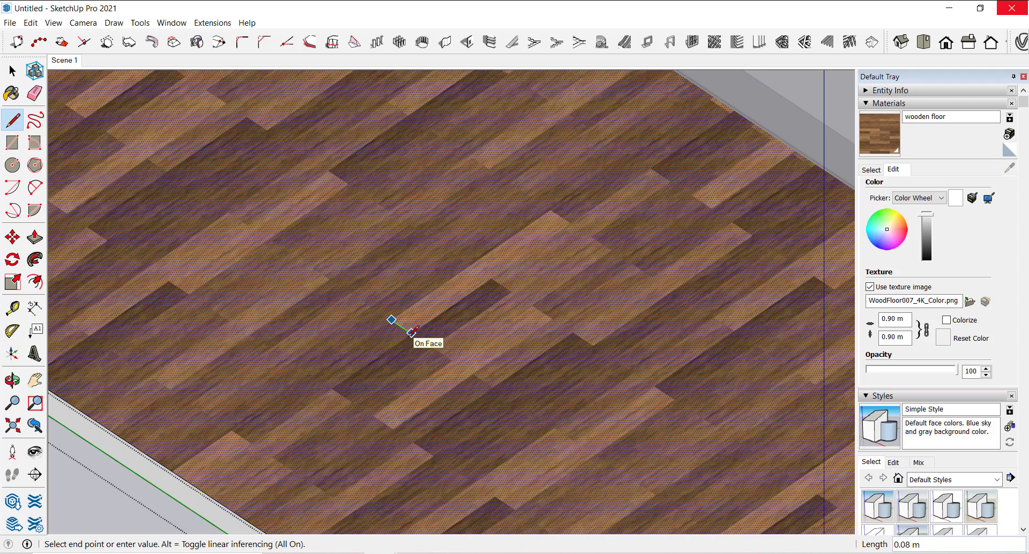
mouse_move(429, 345)
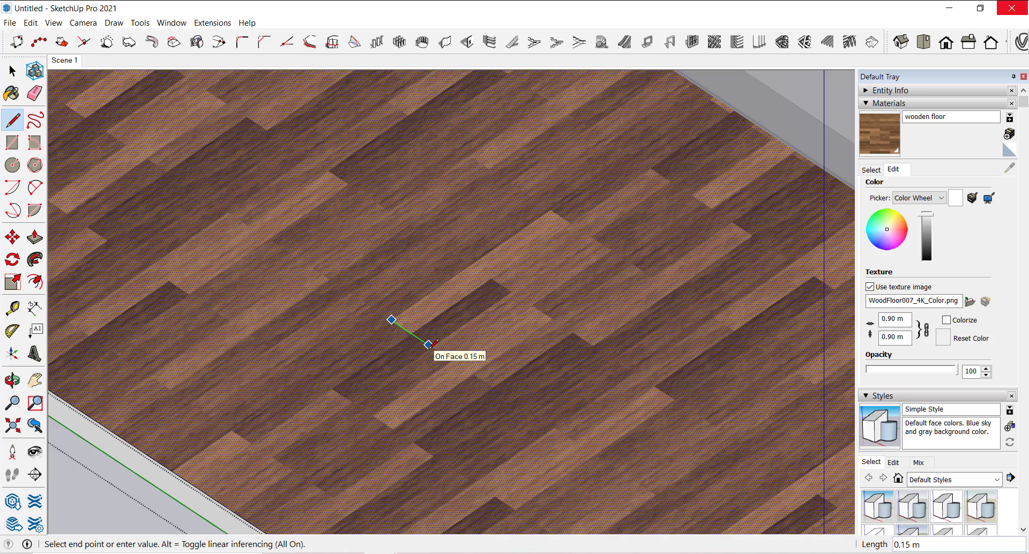
key("Escape")
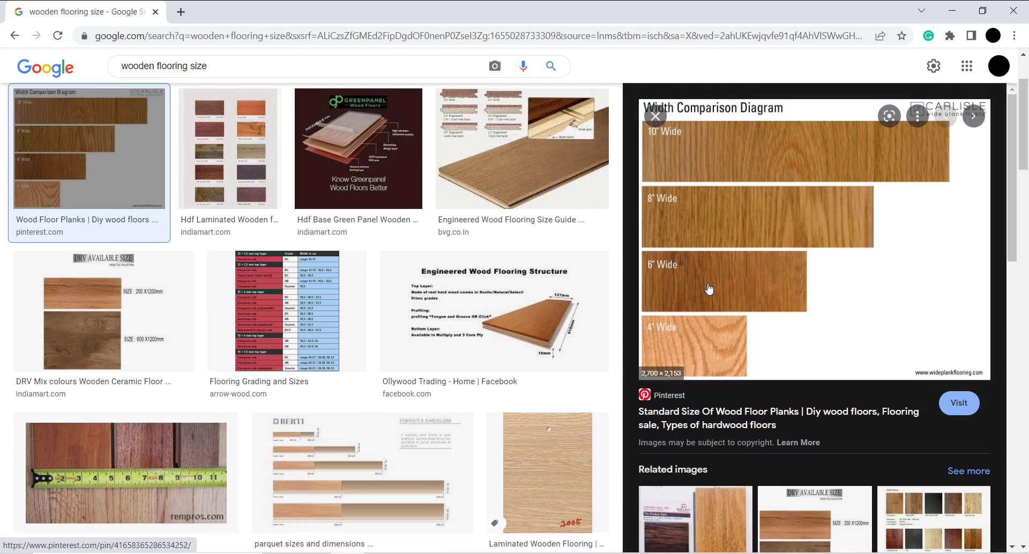
- View the hardwood flooring plank-width diagram on Google Images, then return to the bedroom model
left_click(127, 472)
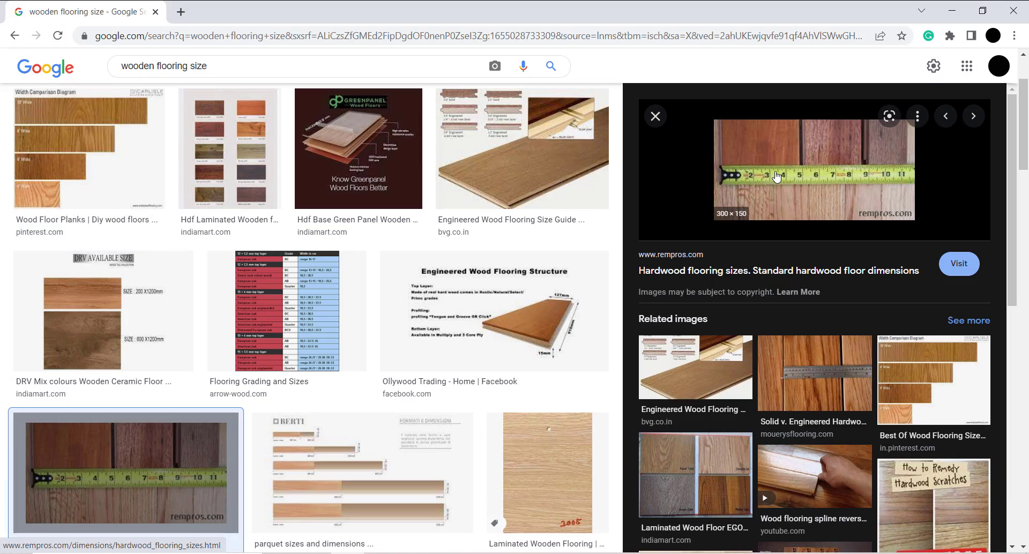
scroll("down", 3)
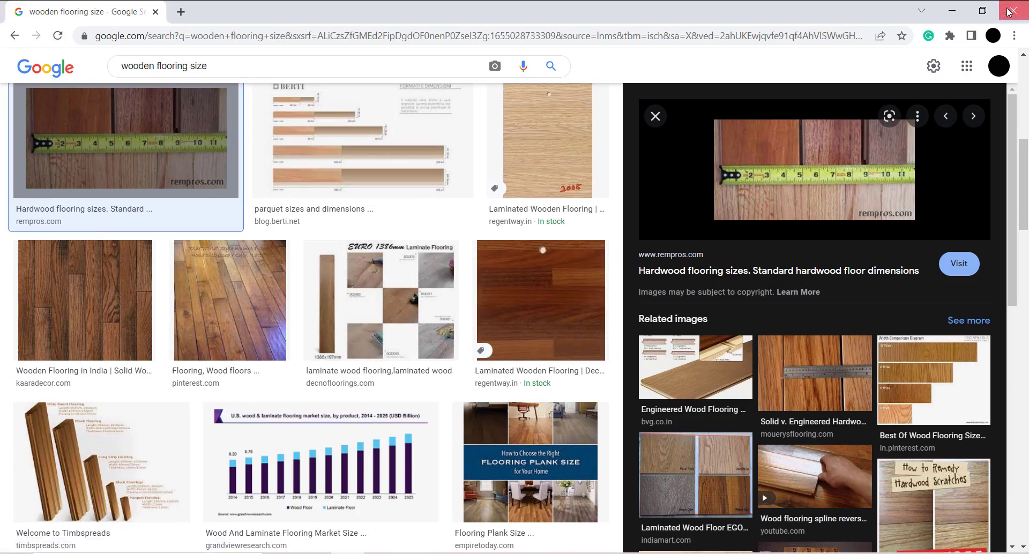
key("alt+tab")
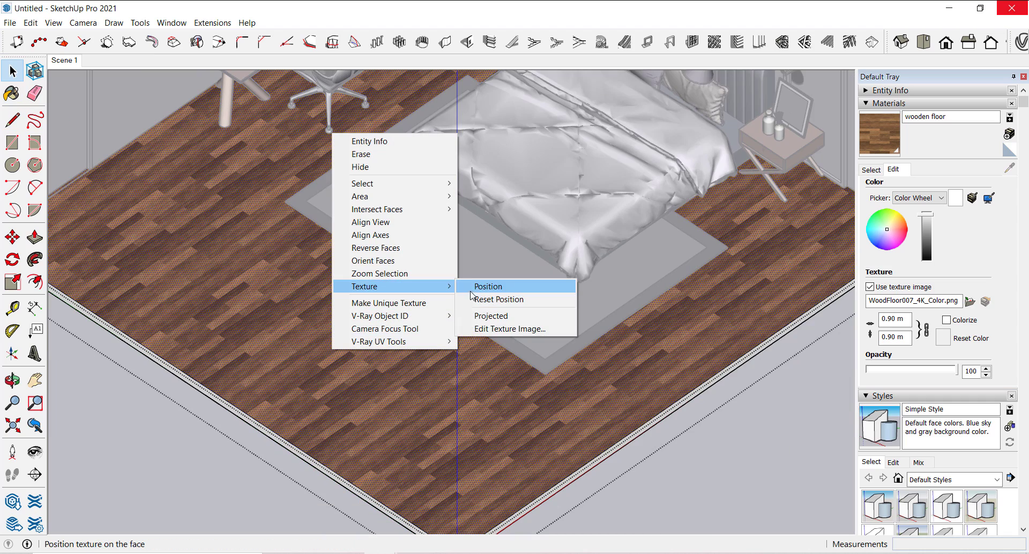
- Rescale the floor texture pins so each wood plank measures about 0.15 m wide
left_click(487, 286)
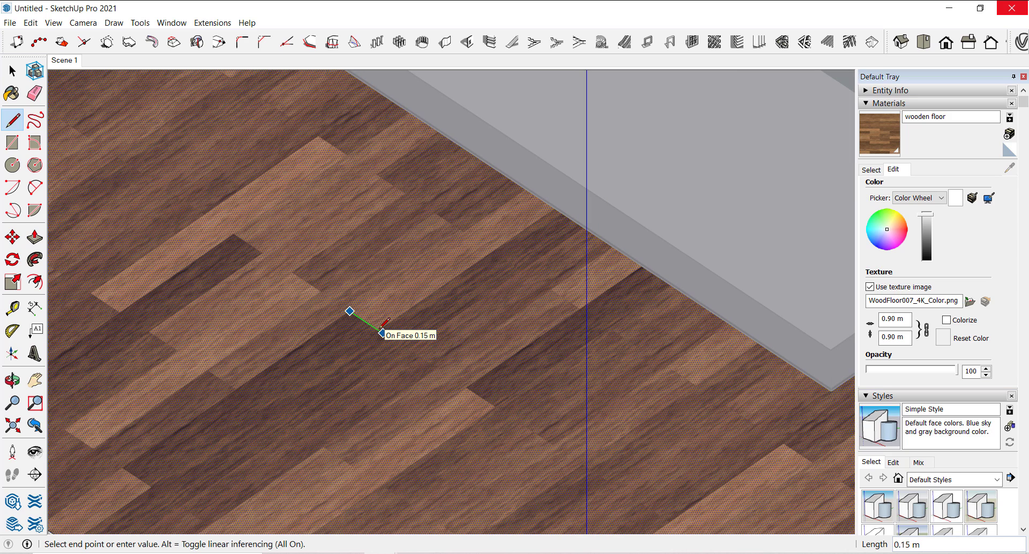
key("Escape")
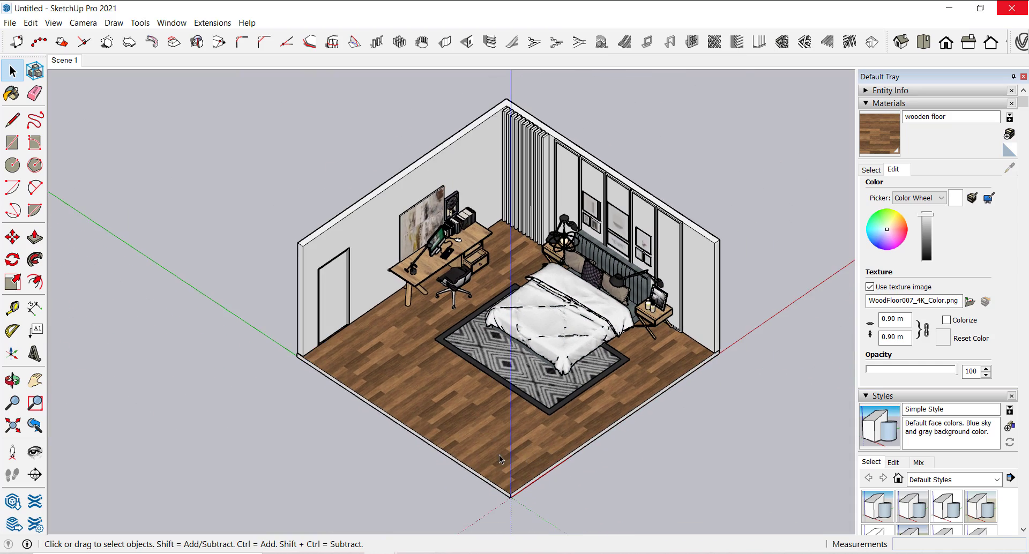
- Move the door panel and snap it into the doorway on the bedroom's left wall
left_click(501, 459)
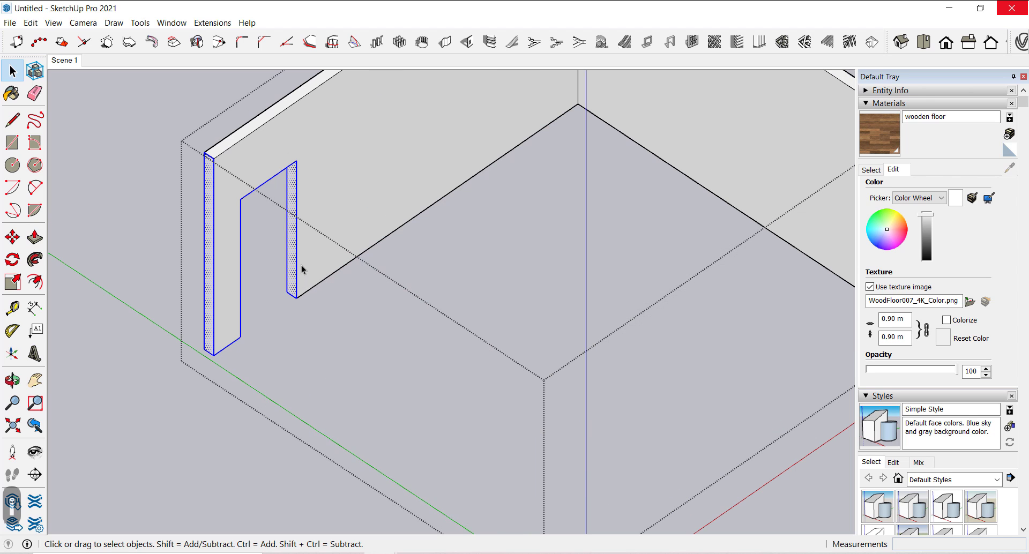
mouse_move(397, 439)
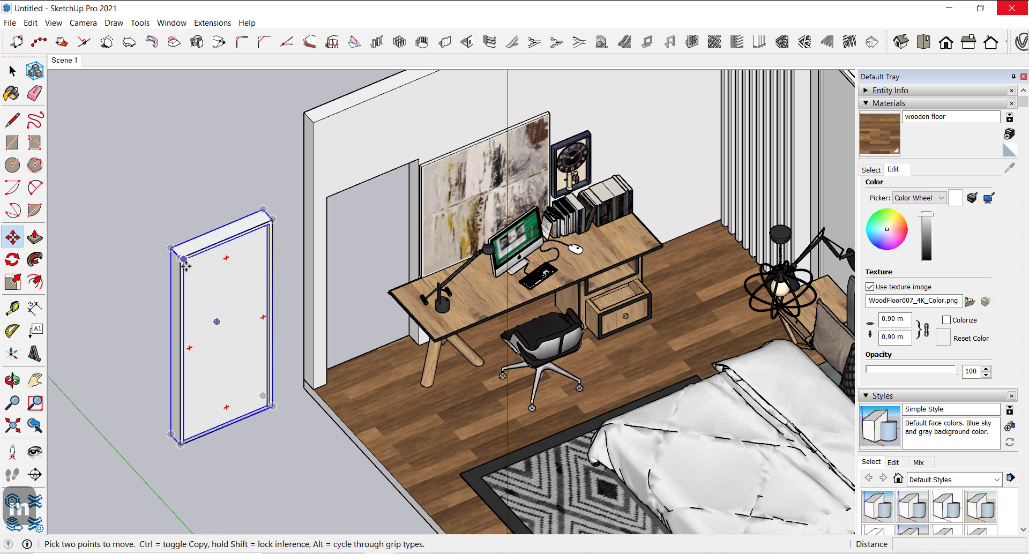
left_click_drag(170, 251, 327, 197)
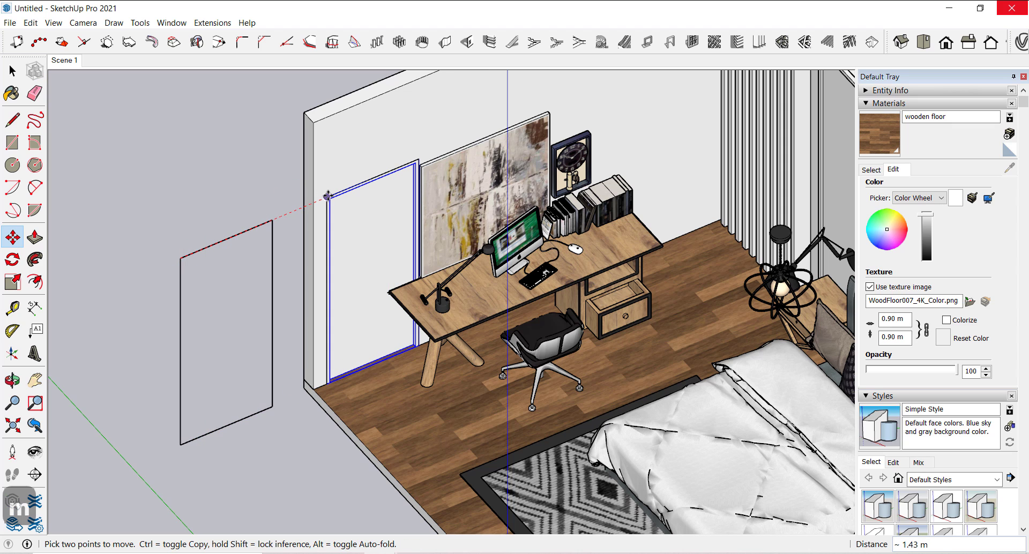
left_click(11, 71)
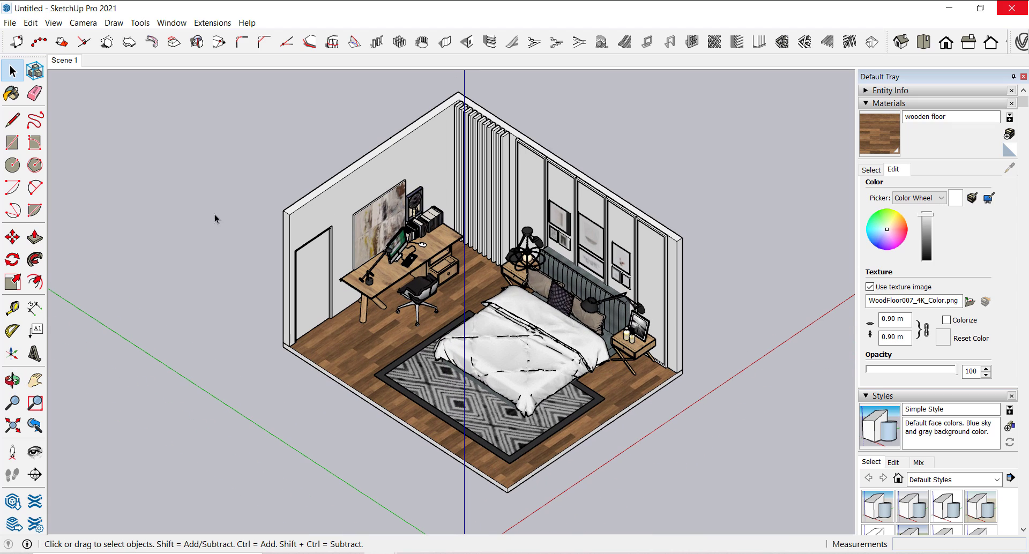
- Start a new material named 'plaster' and browse for its texture image
right_click(63, 60)
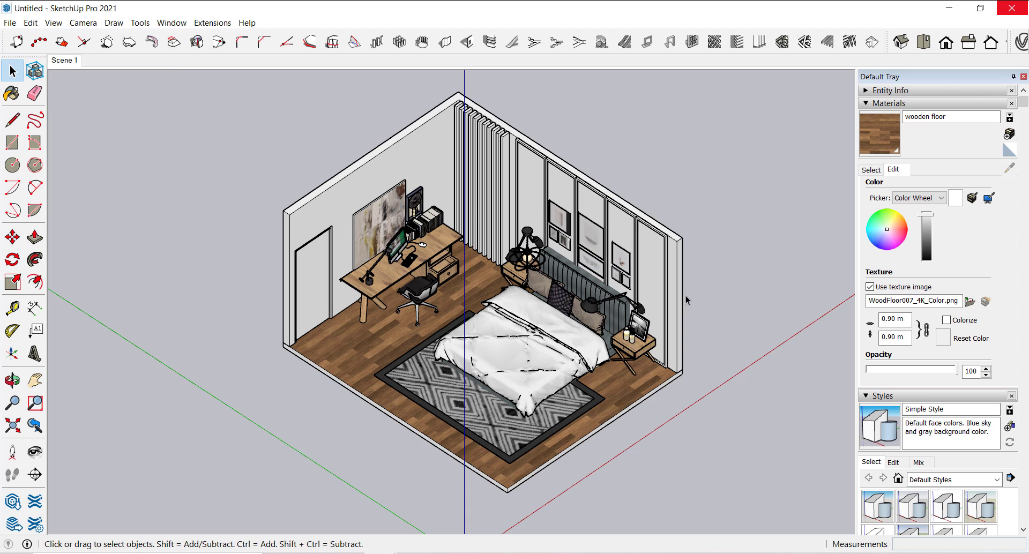
mouse_move(704, 323)
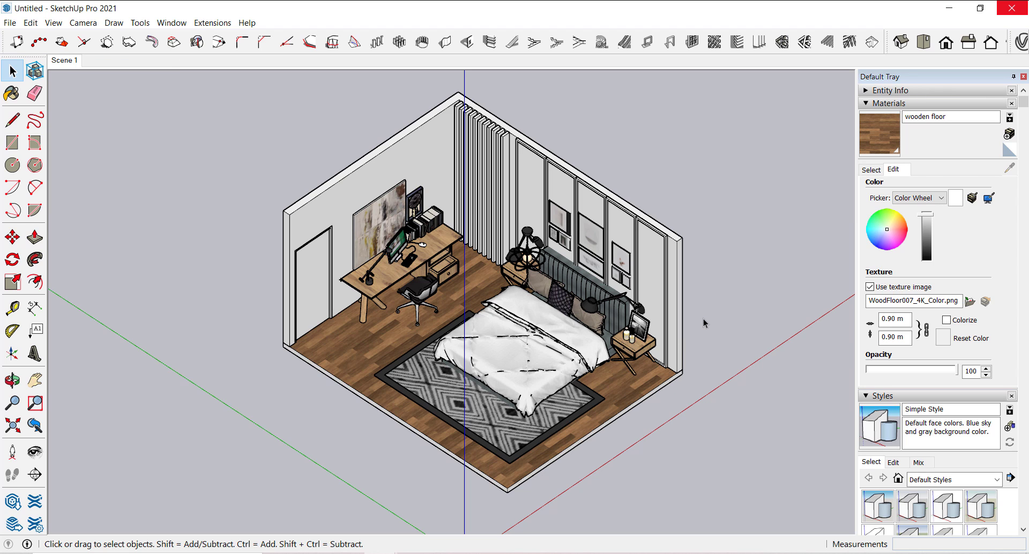
mouse_move(435, 170)
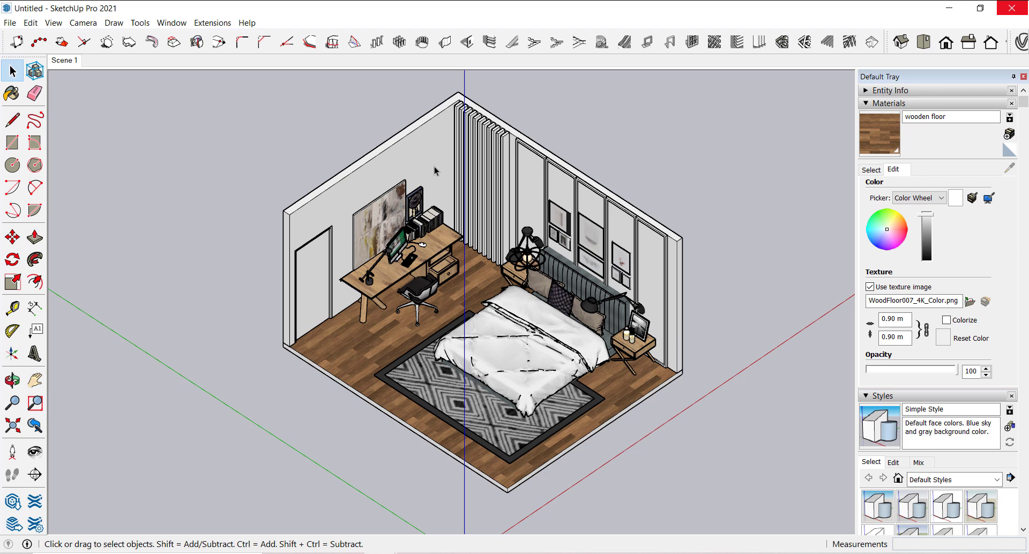
left_click(433, 167)
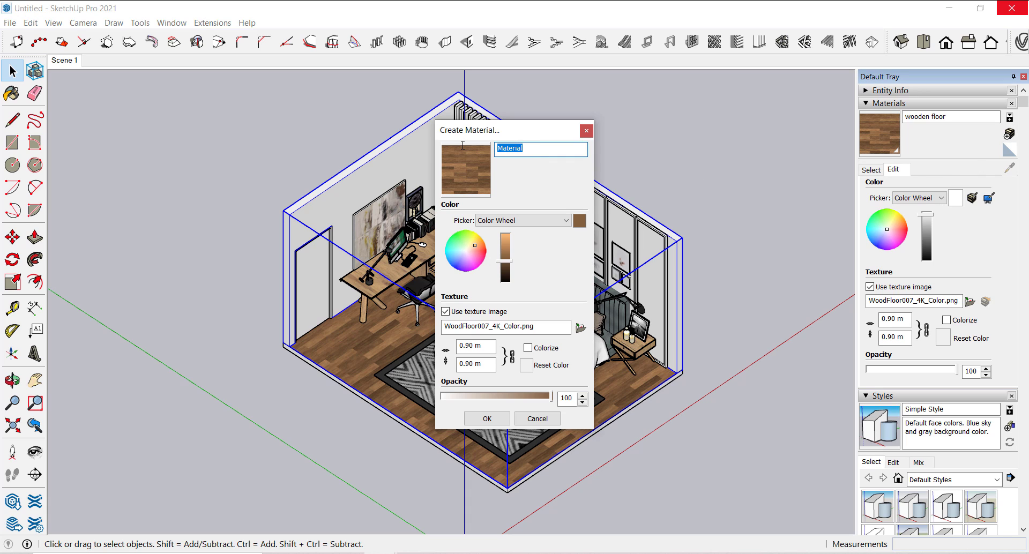
type("plaster")
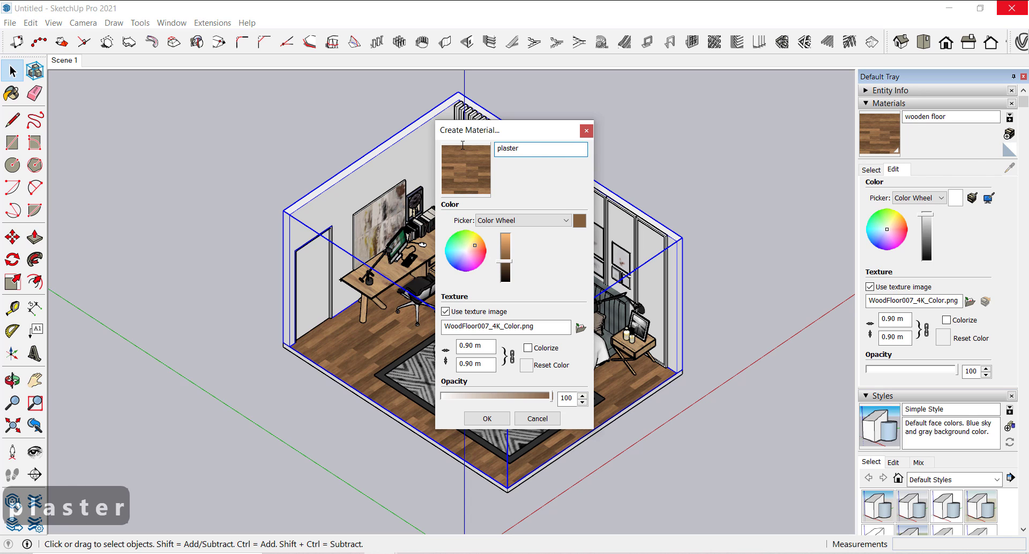
left_click(580, 328)
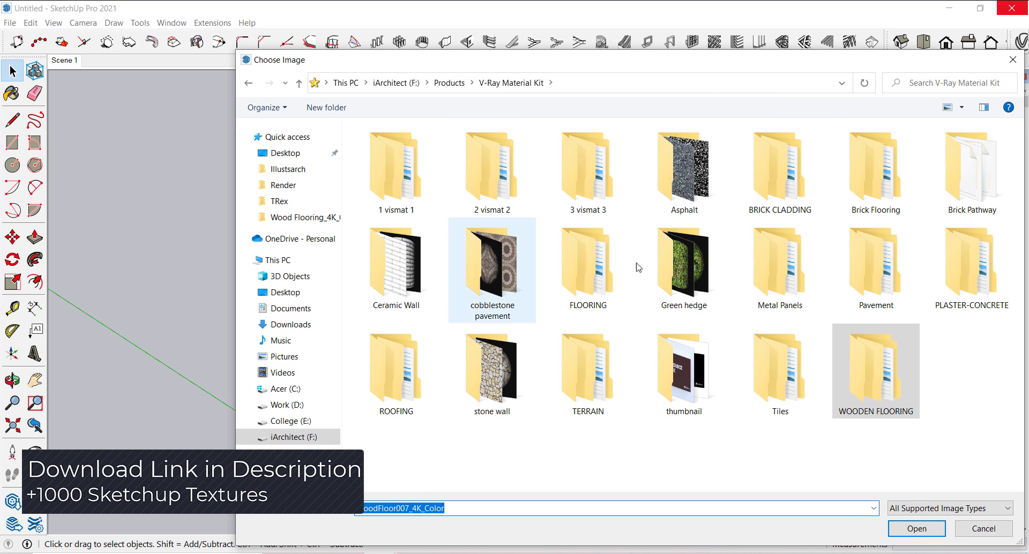
- Load plaster_grey_04_ao_4k from PLASTER-CONCRETE > plaster Grey_4k and confirm the plaster material
left_click(972, 269)
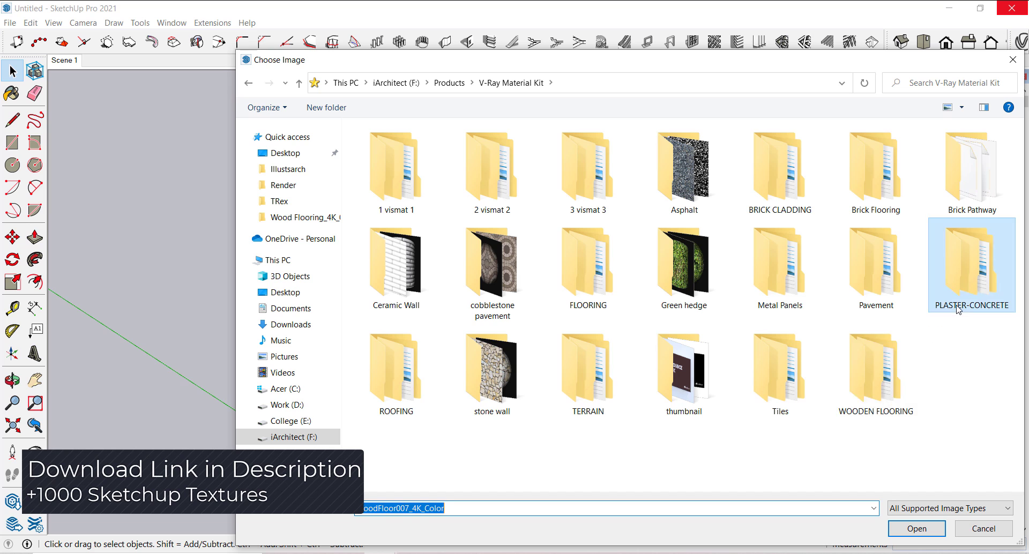
double_click(970, 265)
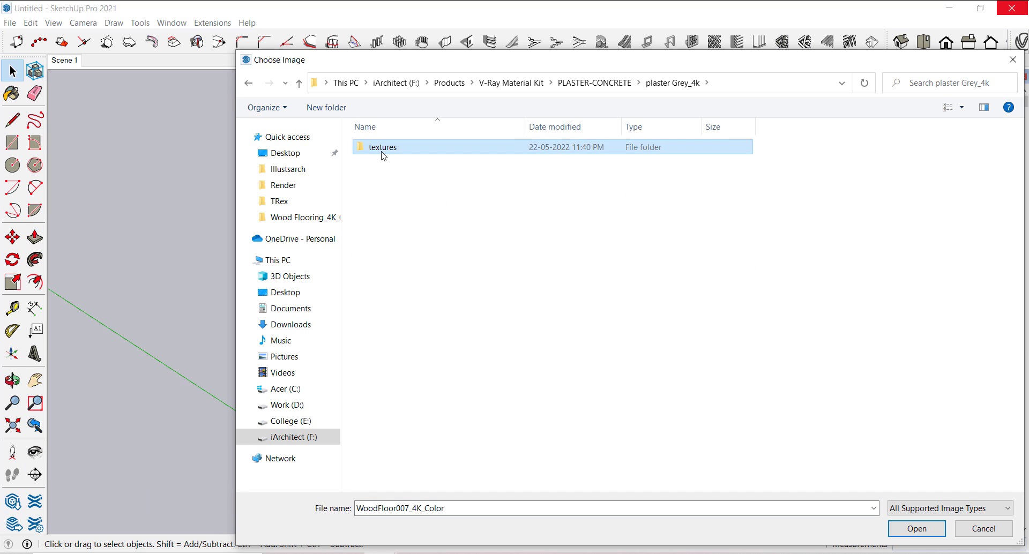
double_click(381, 147)
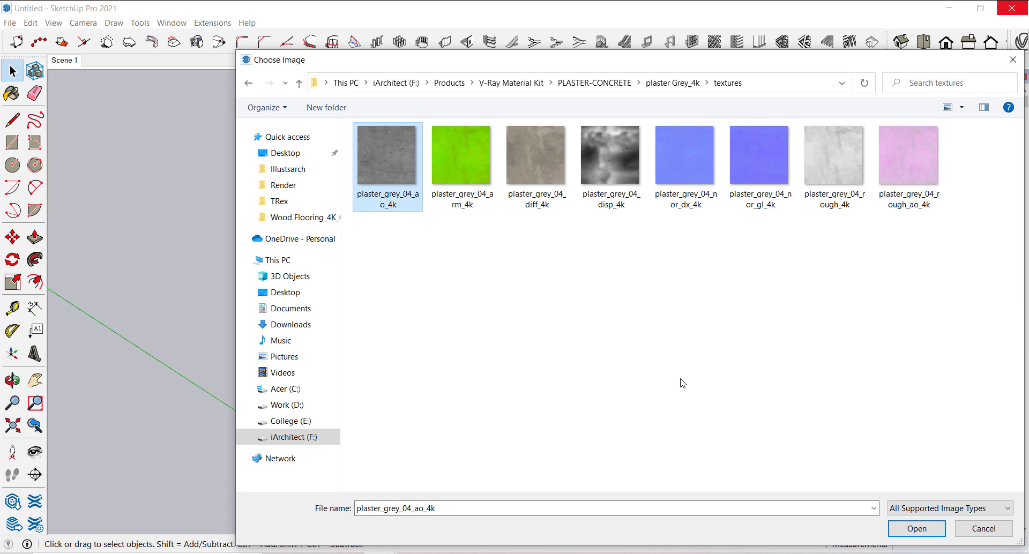
left_click(916, 528)
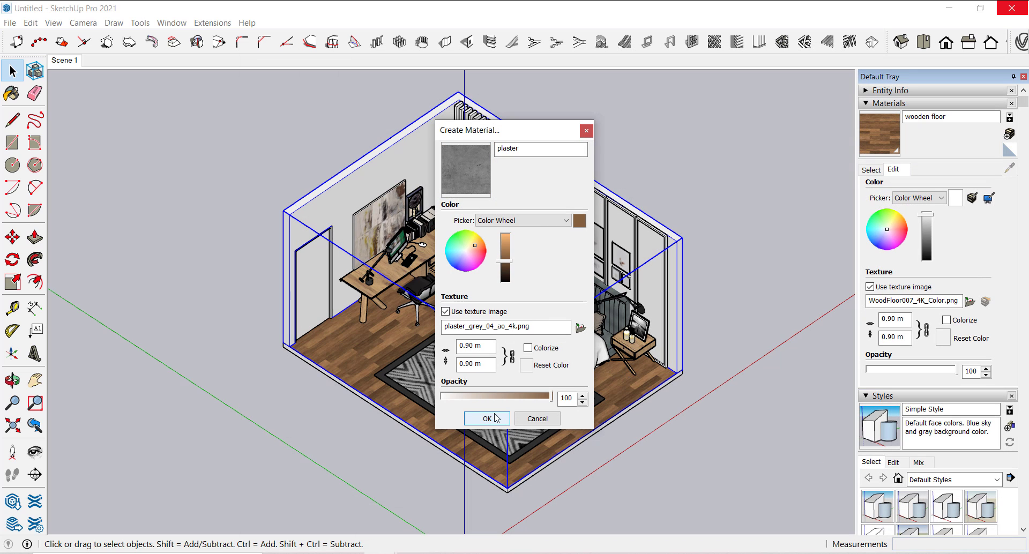
left_click(486, 419)
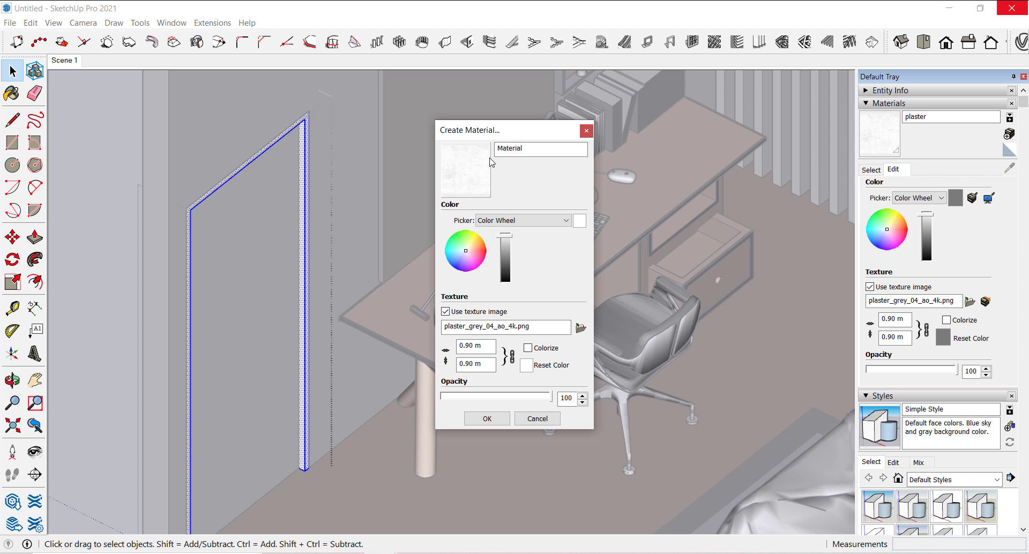
- Create a 'door wood' material using an image from the Wood texture folder
type("door wood")
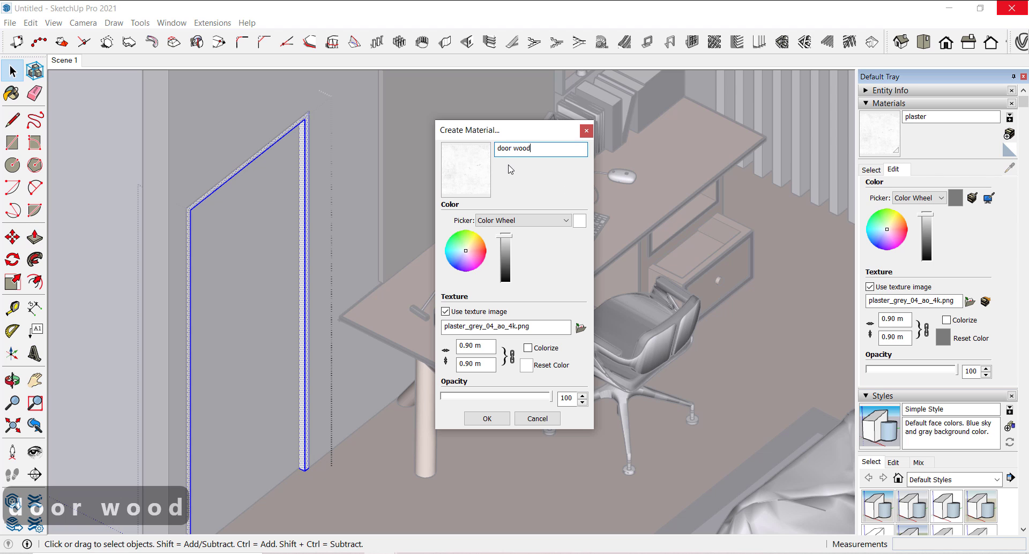
left_click(580, 328)
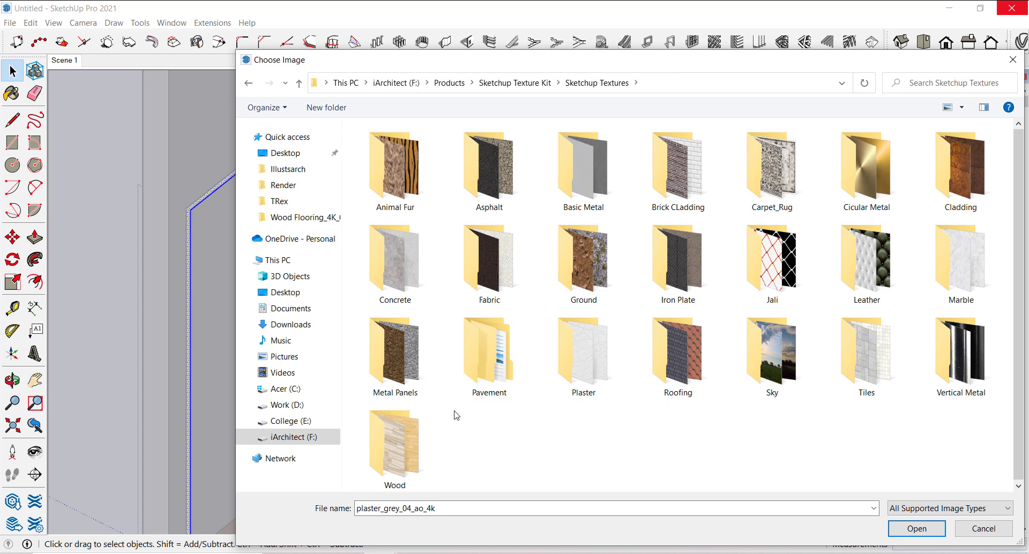
double_click(394, 441)
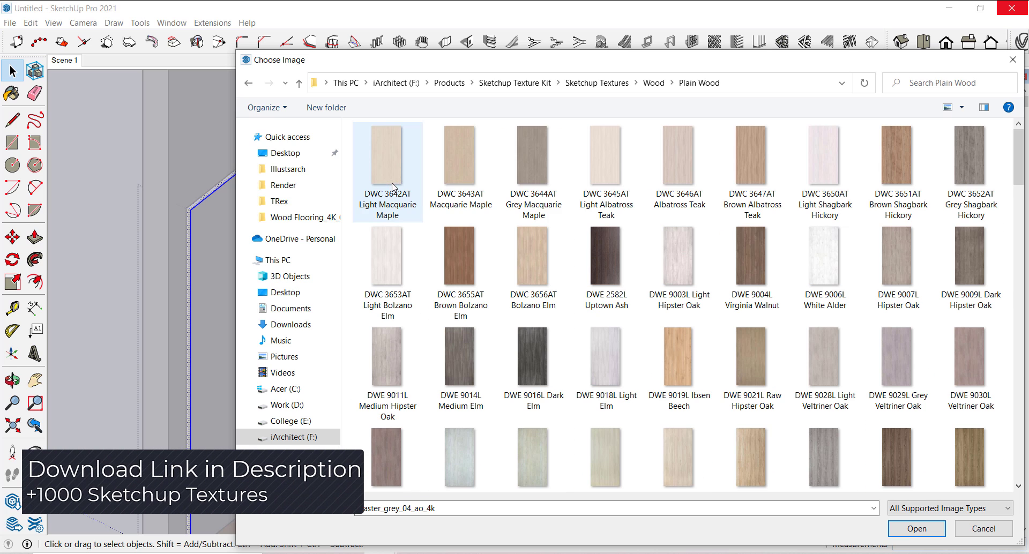
left_click(460, 256)
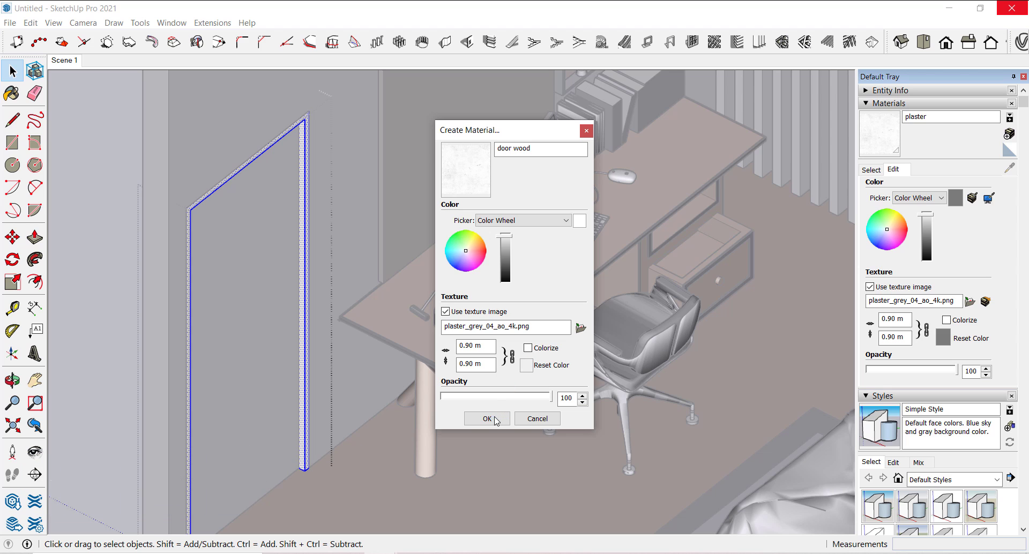
left_click(487, 419)
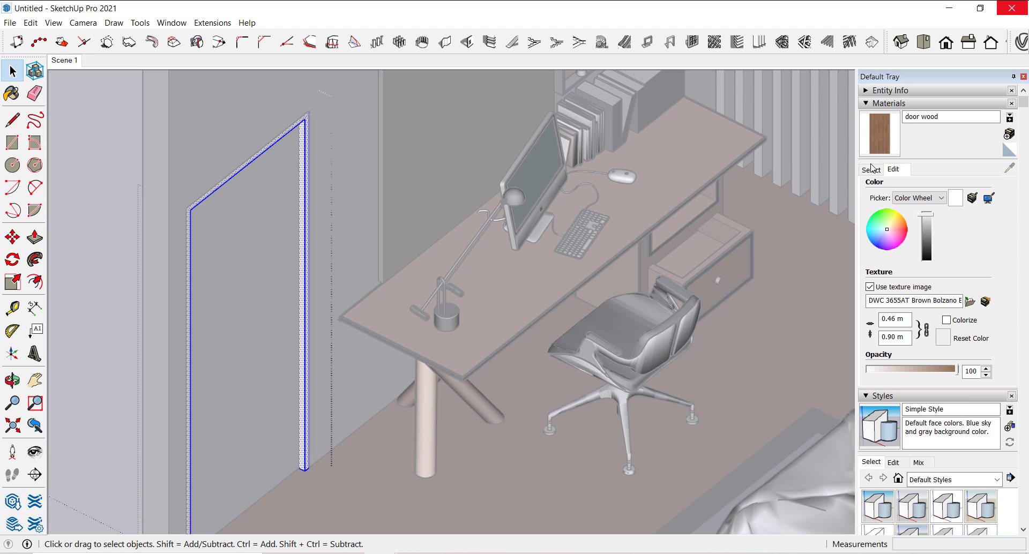
- Create a 'wood door' material textured with DWC 3647AT Brown Albatross Teak.jpg
left_click(11, 93)
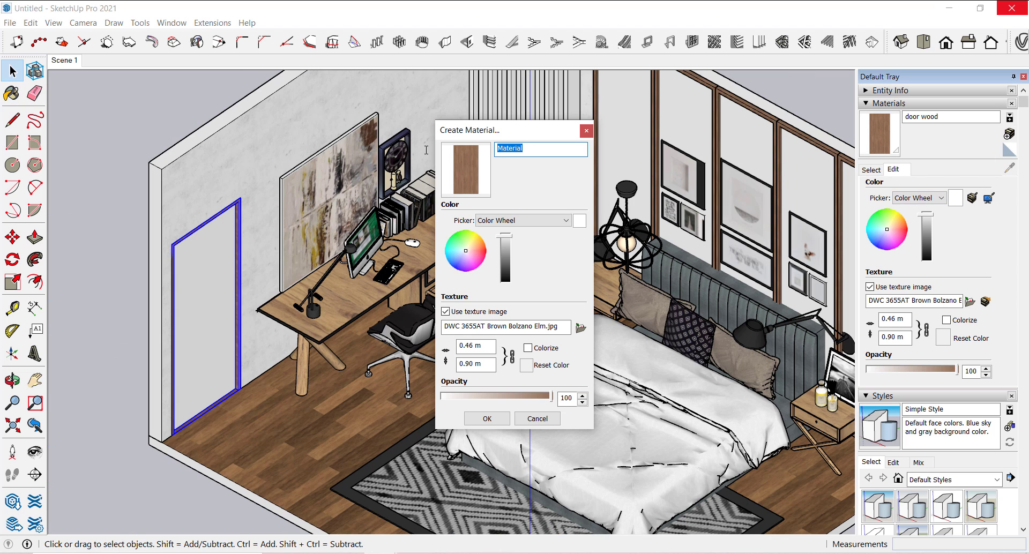
type("wood d")
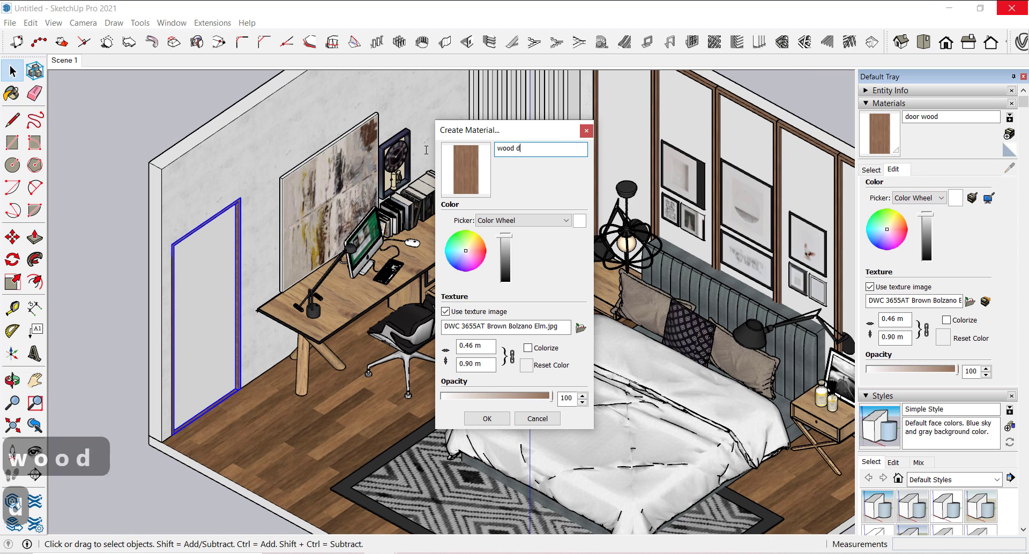
left_click(579, 327)
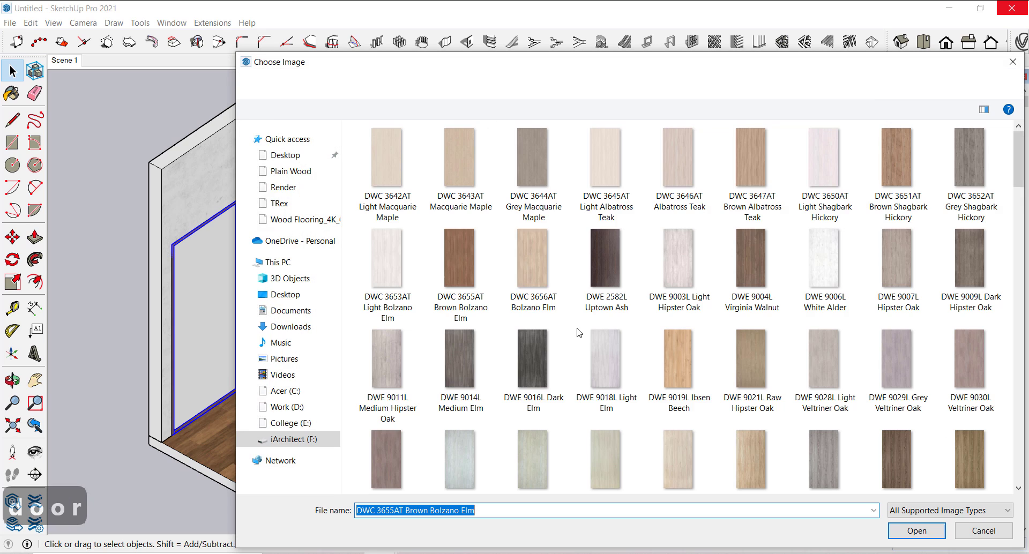
left_click(751, 158)
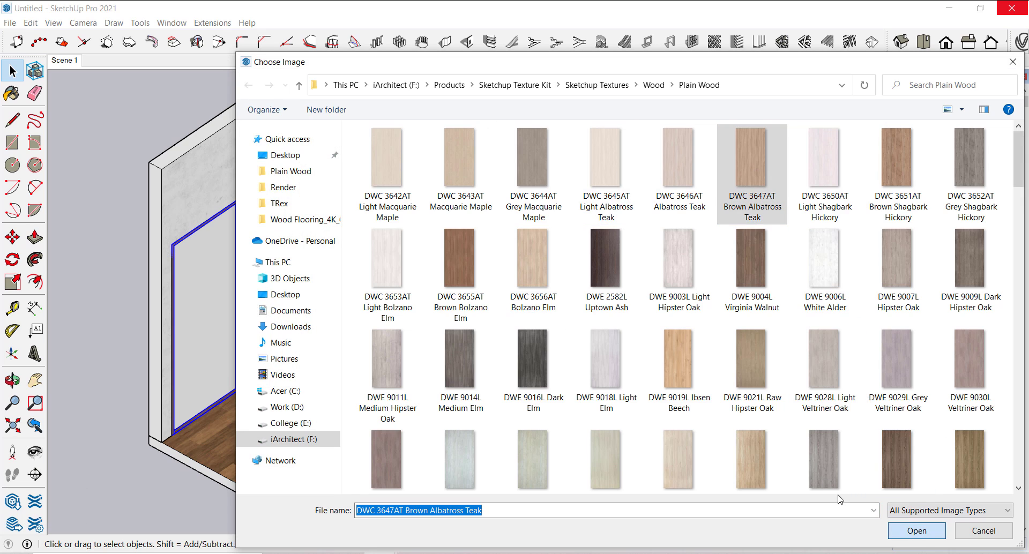
left_click(916, 530)
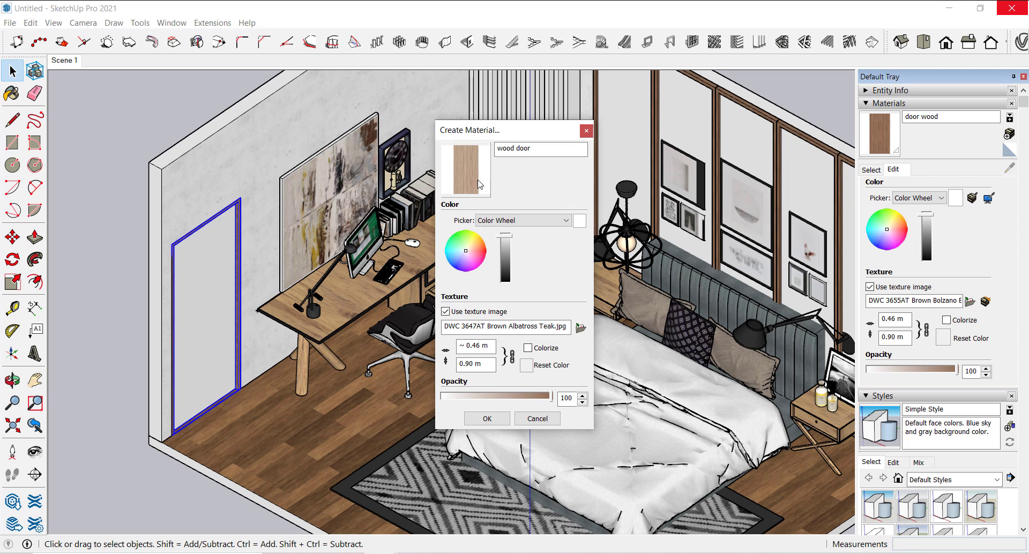
left_click(486, 418)
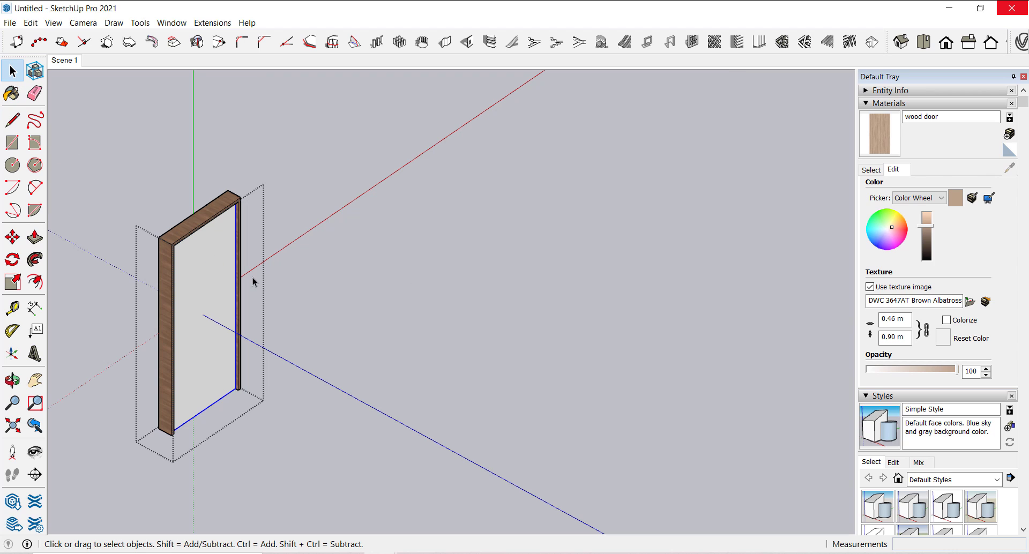
- Exit the door frame group and Push/Pull the trim face beside the wall slats slightly inward
left_click(34, 94)
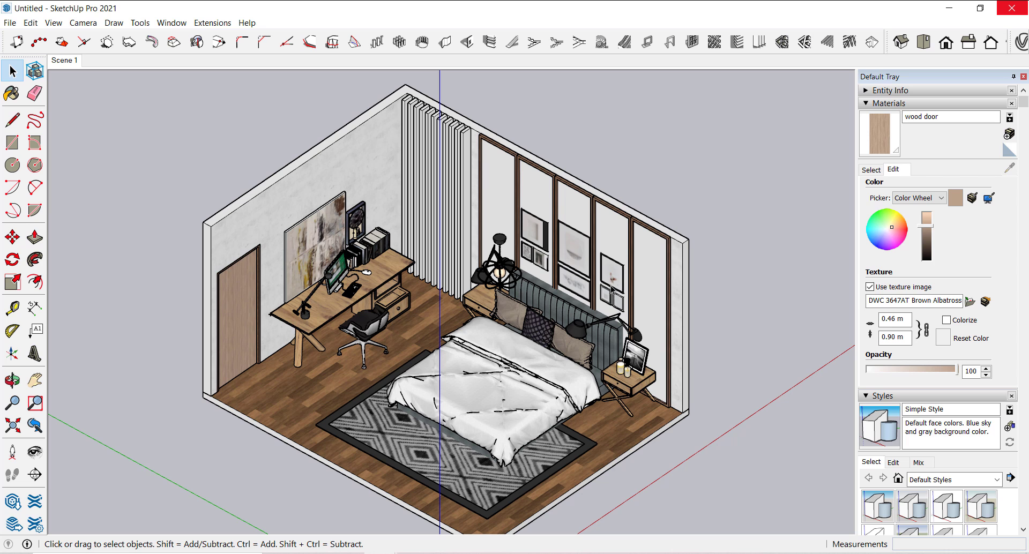
scroll("down", 3)
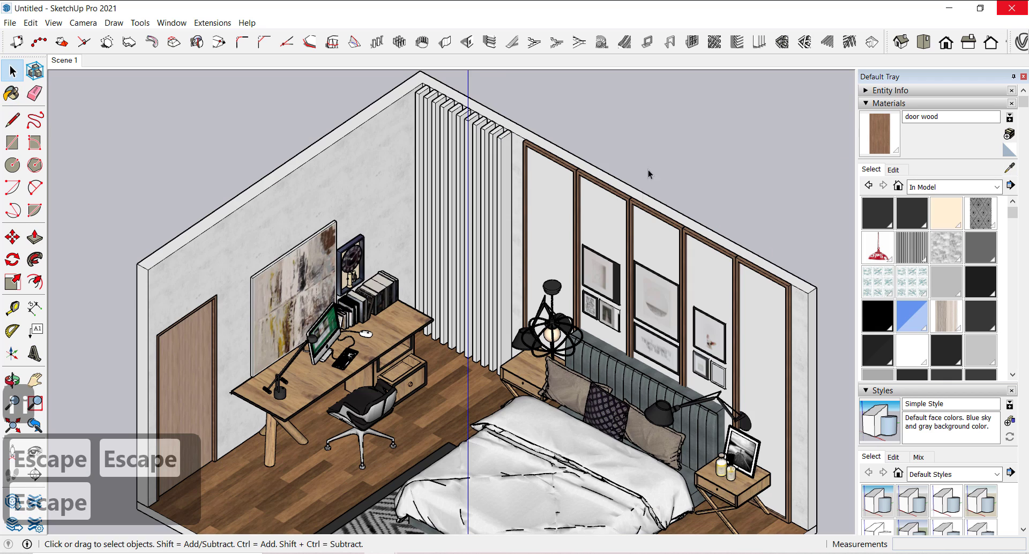
left_click(10, 95)
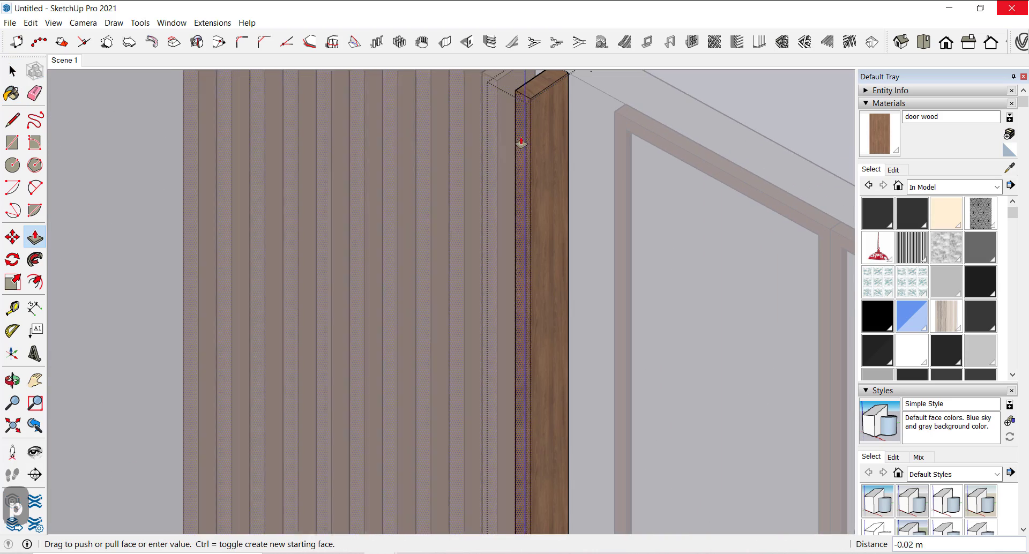
key("Escape")
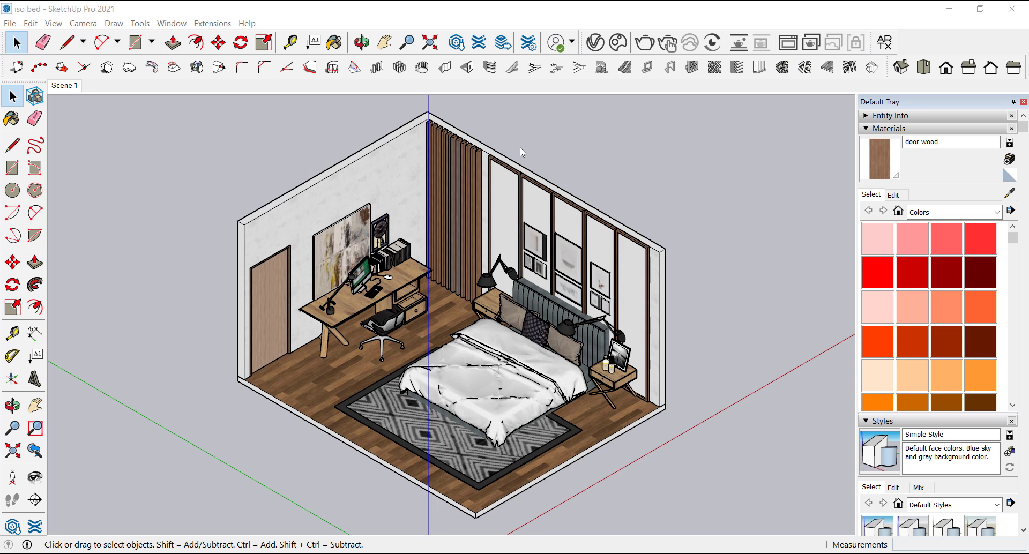
mouse_move(55, 219)
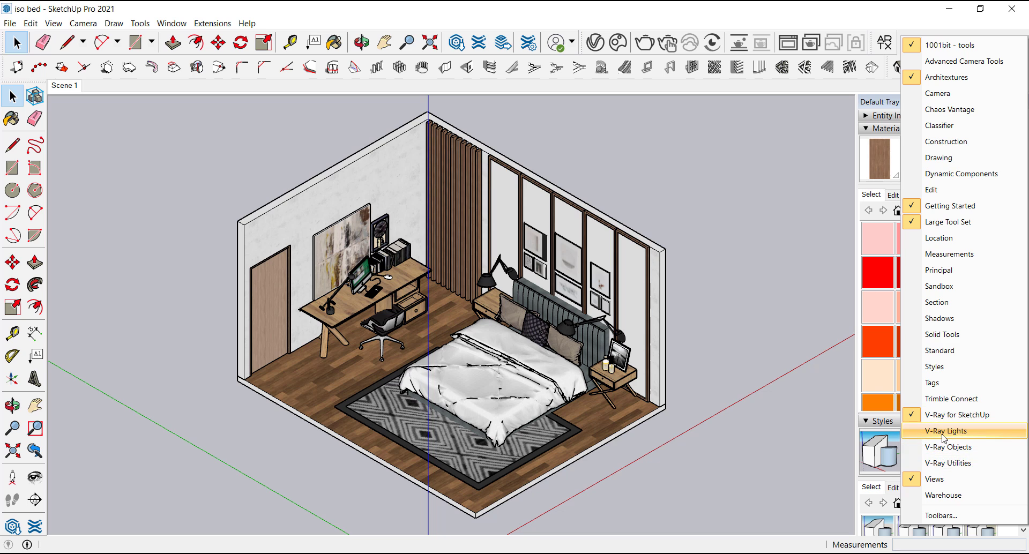
- Enable the V-Ray Lights, V-Ray Objects and V-Ray for SketchUp toolbars
left_click(946, 430)
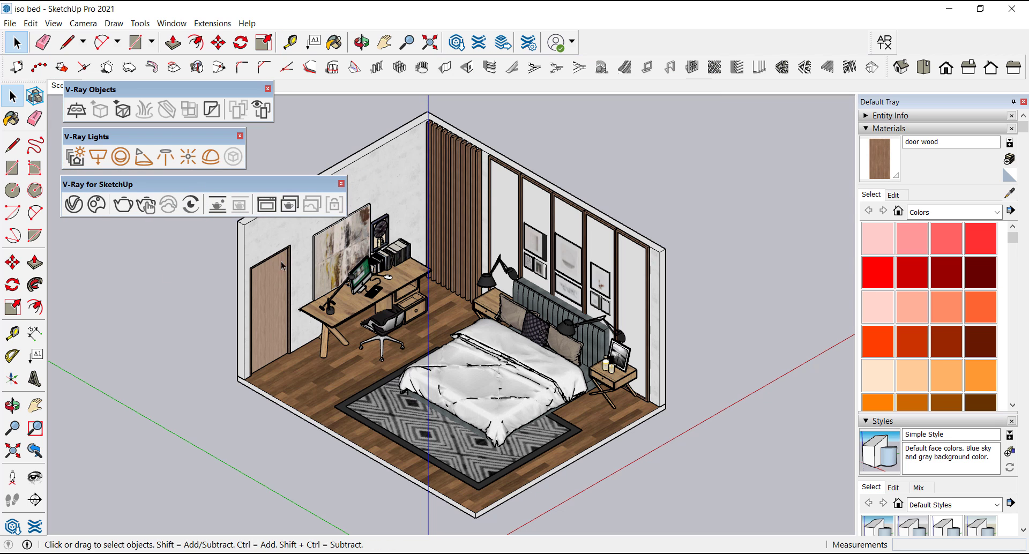
scroll("down", 3)
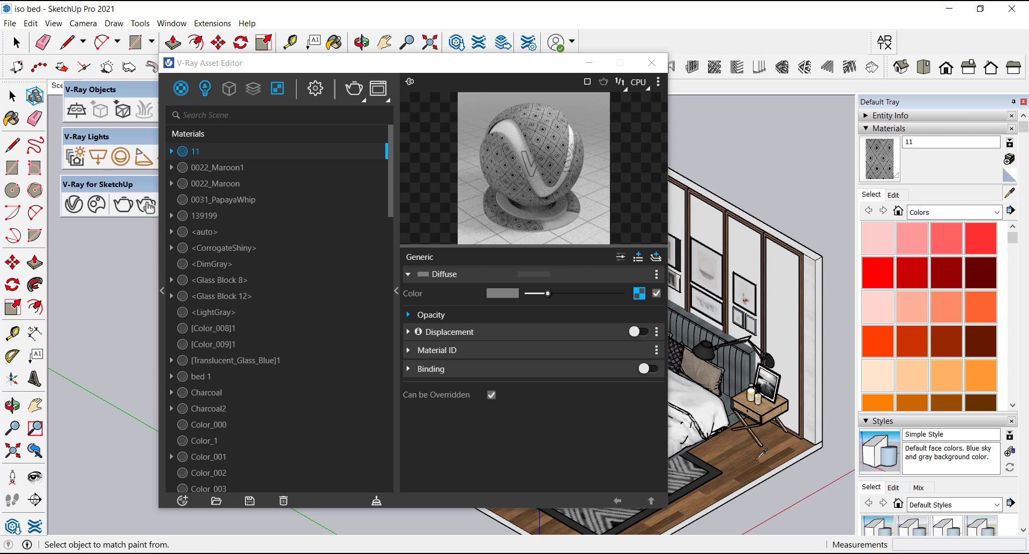
- Give the wooden floor material white reflection colour and settle reflection glossiness at 0.75
left_click(212, 384)
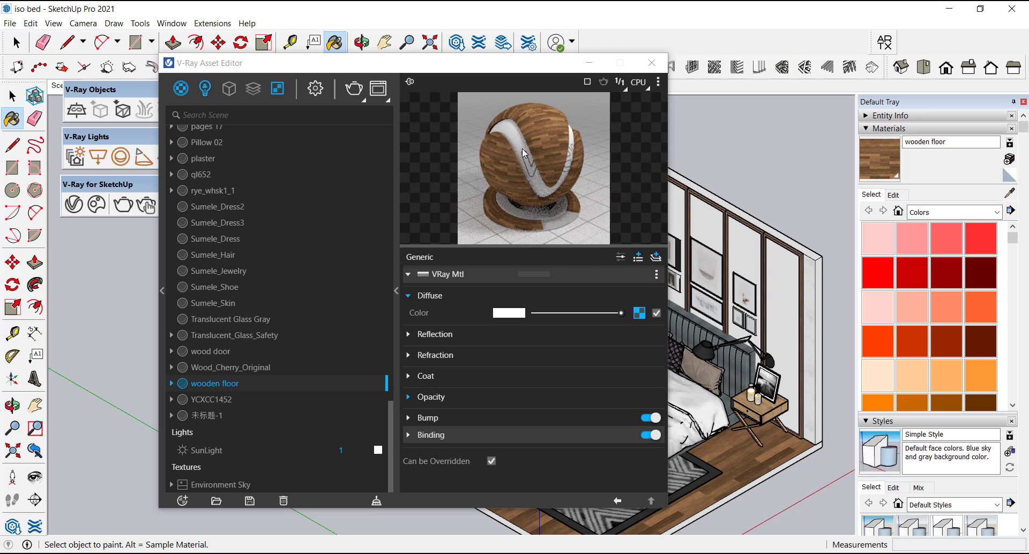
left_click(434, 334)
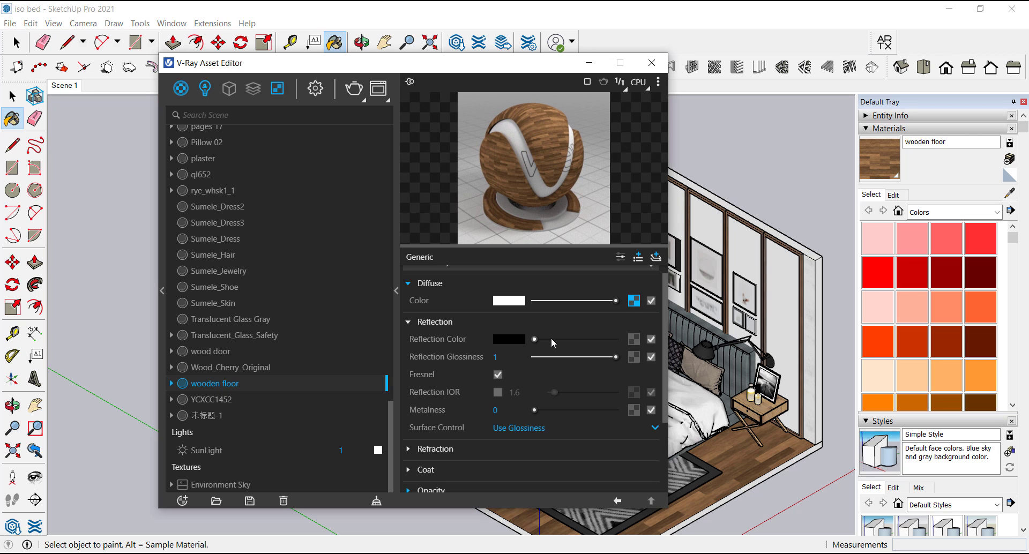
left_click_drag(534, 339, 615, 339)
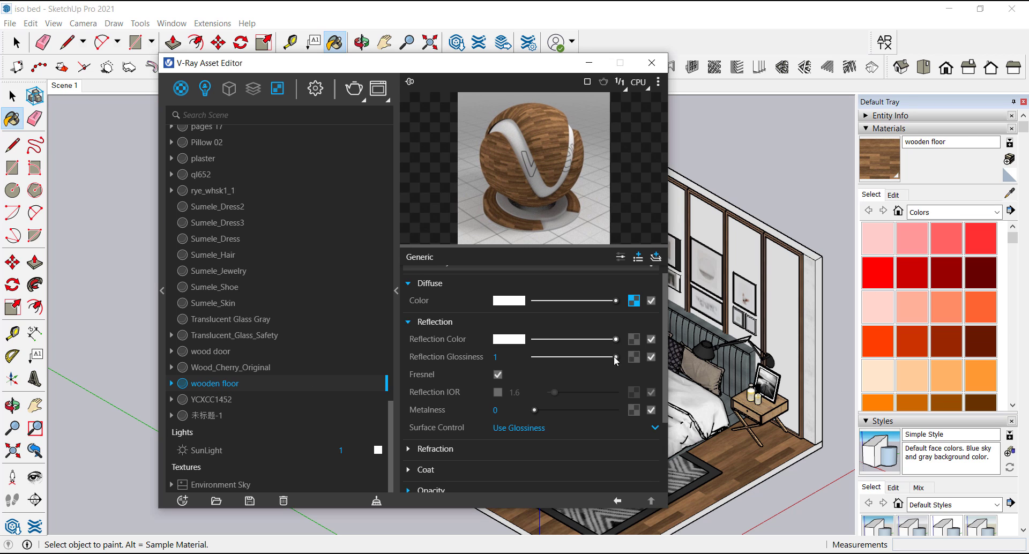
left_click_drag(615, 357, 596, 357)
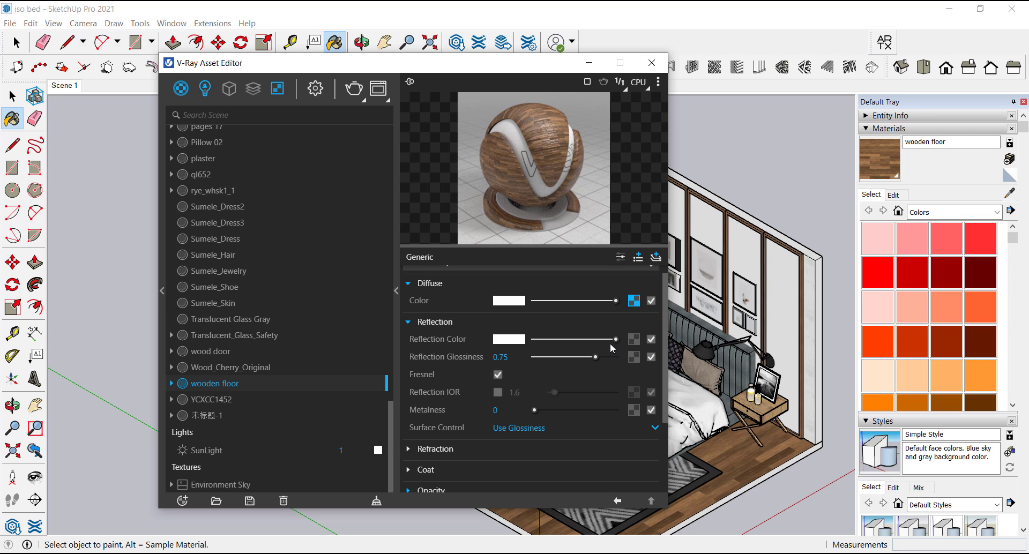
left_click_drag(594, 357, 577, 357)
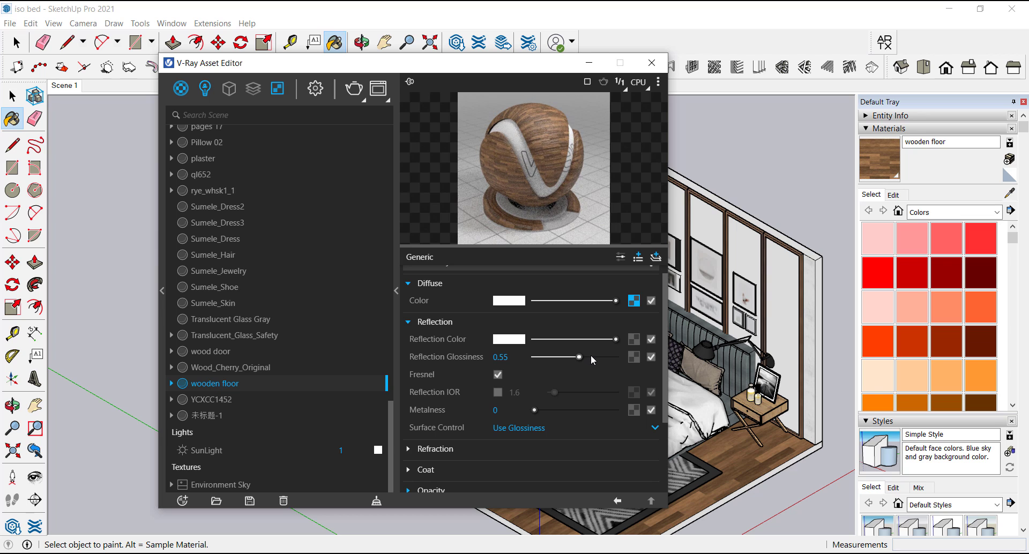
left_click_drag(577, 356, 588, 357)
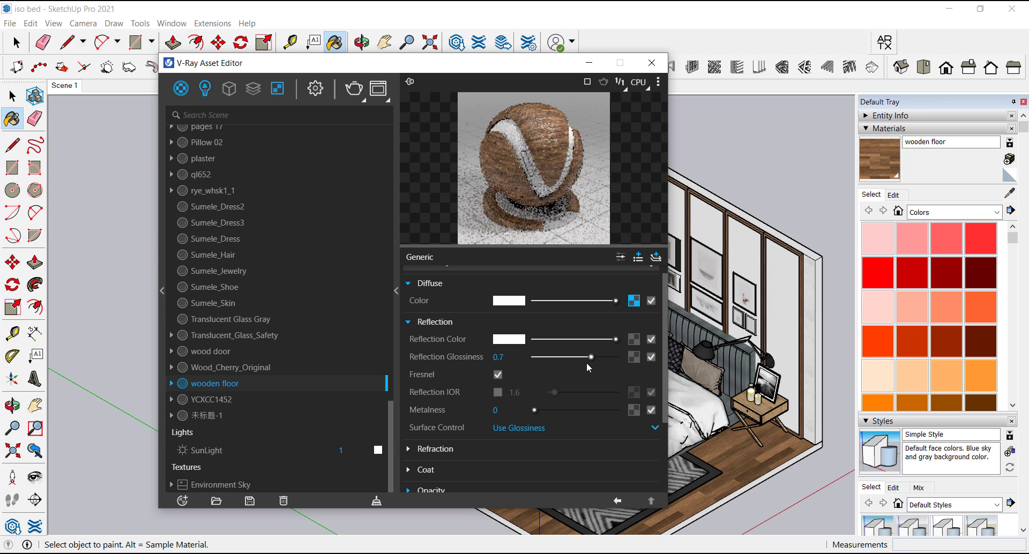
left_click_drag(585, 357, 594, 357)
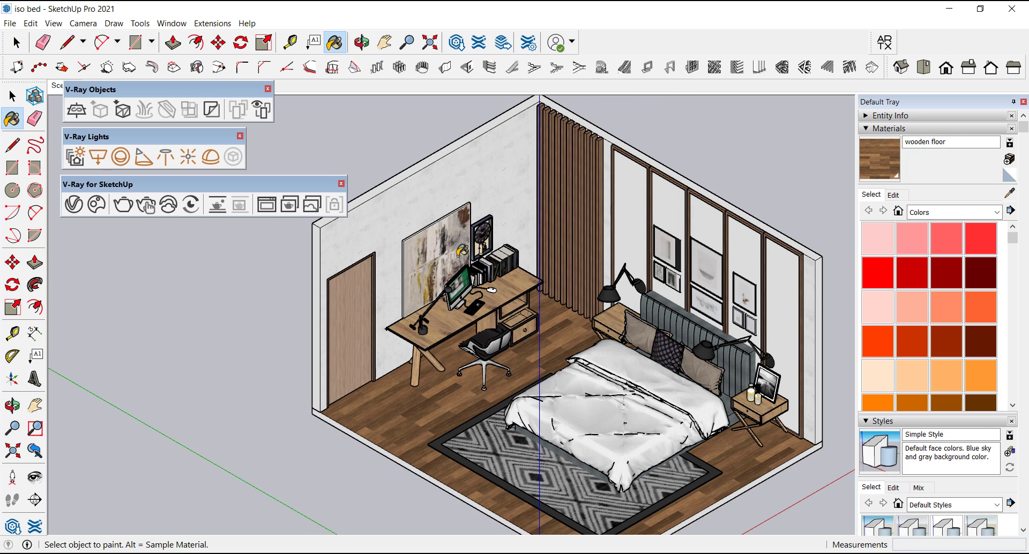
mouse_move(848, 67)
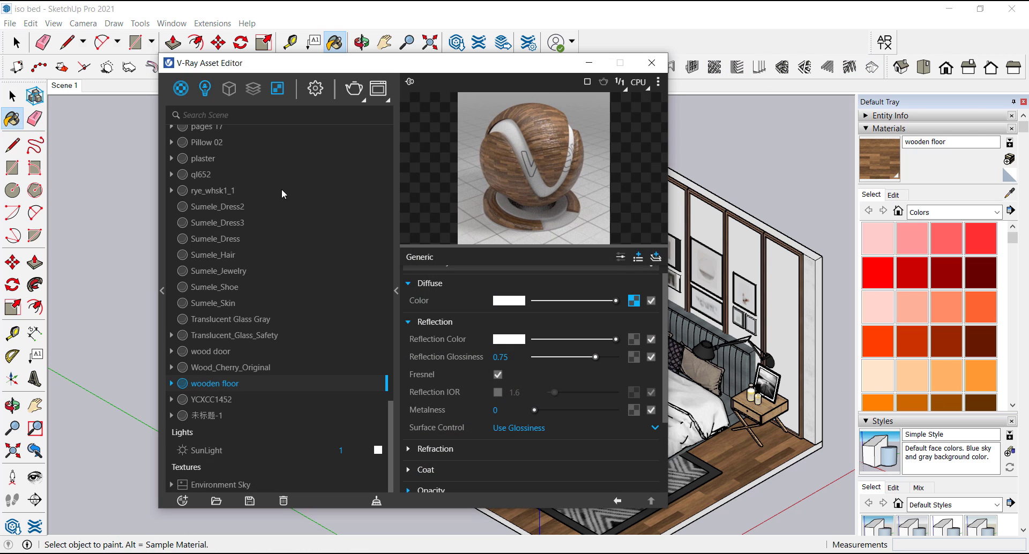
- Set render output to a 1:1 square 800×800 with safe frame enabled
left_click(315, 88)
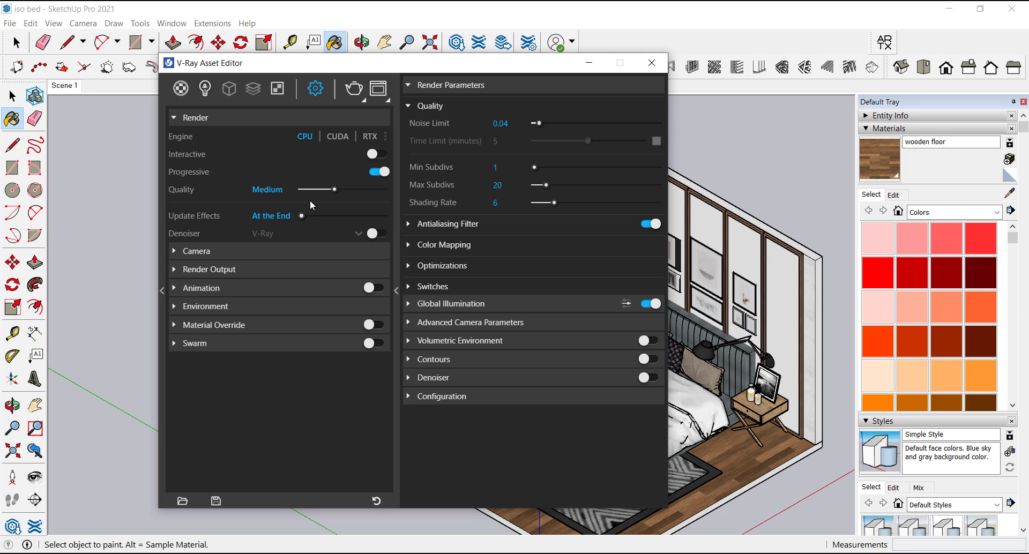
left_click(209, 269)
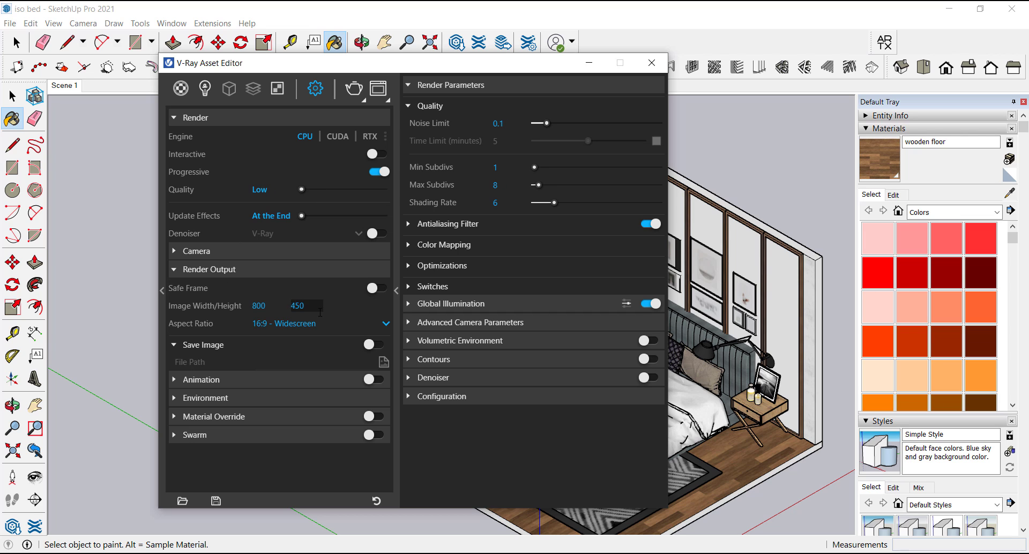
mouse_move(297, 306)
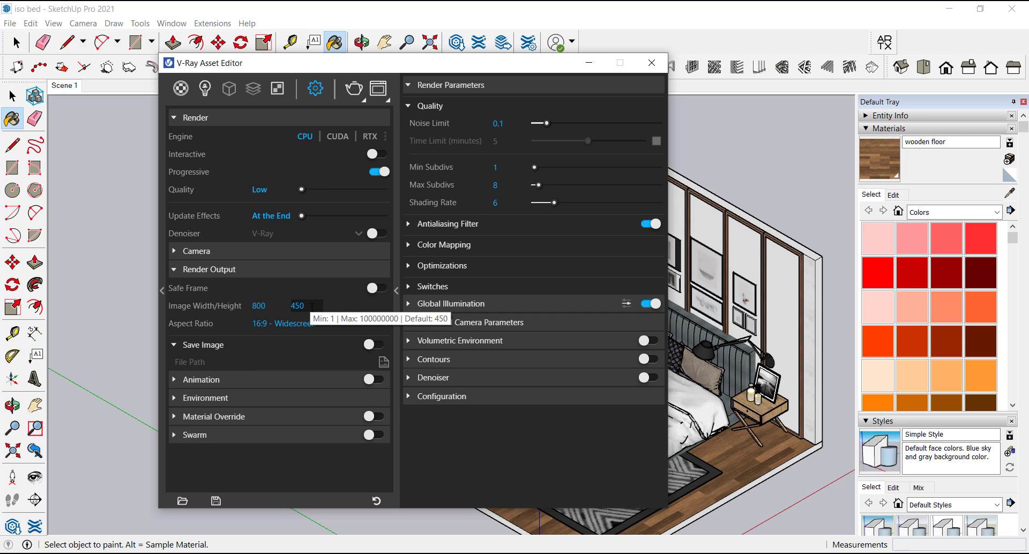
type("800")
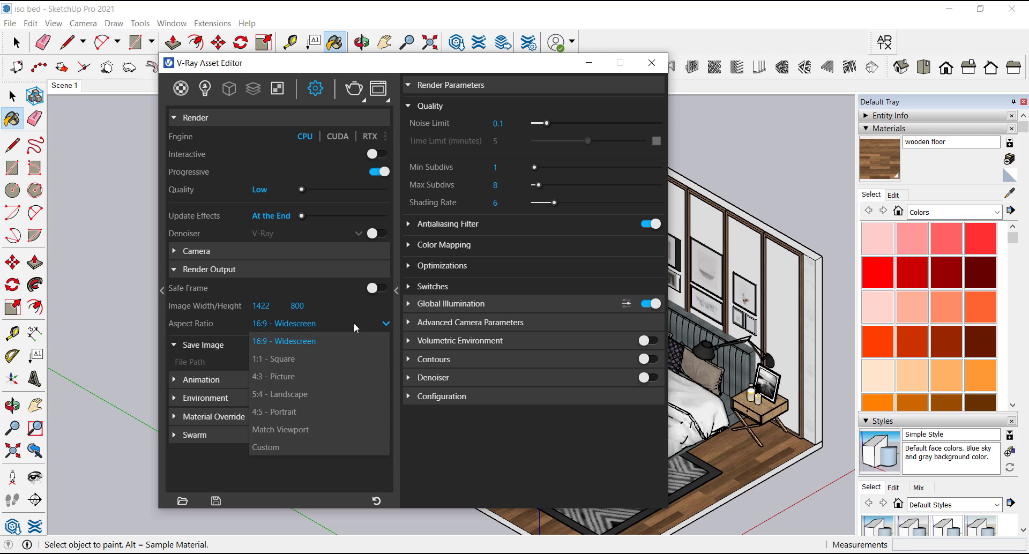
left_click(274, 358)
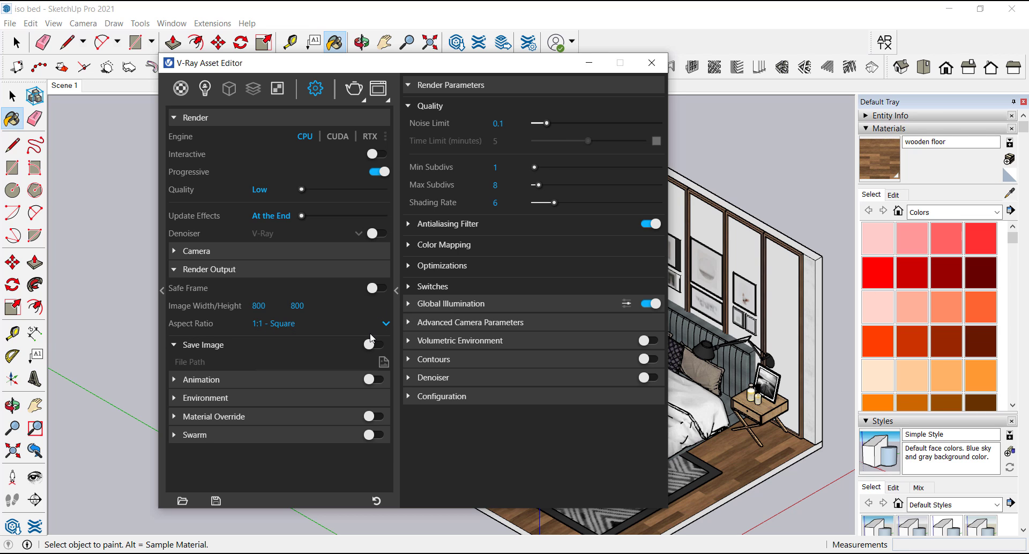
left_click(378, 287)
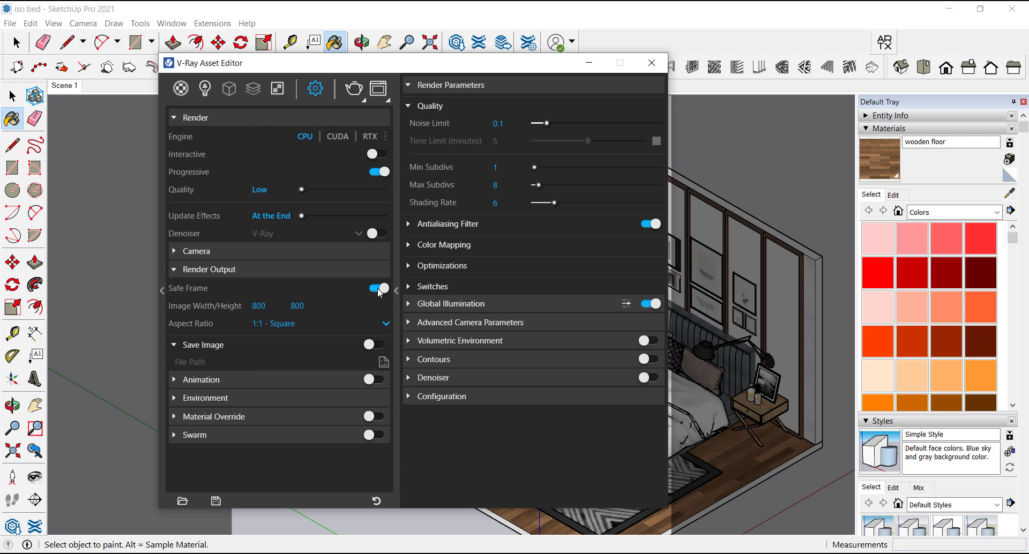
- Toggle interactive rendering on and off, then hide the settings window to view the model
left_click(650, 63)
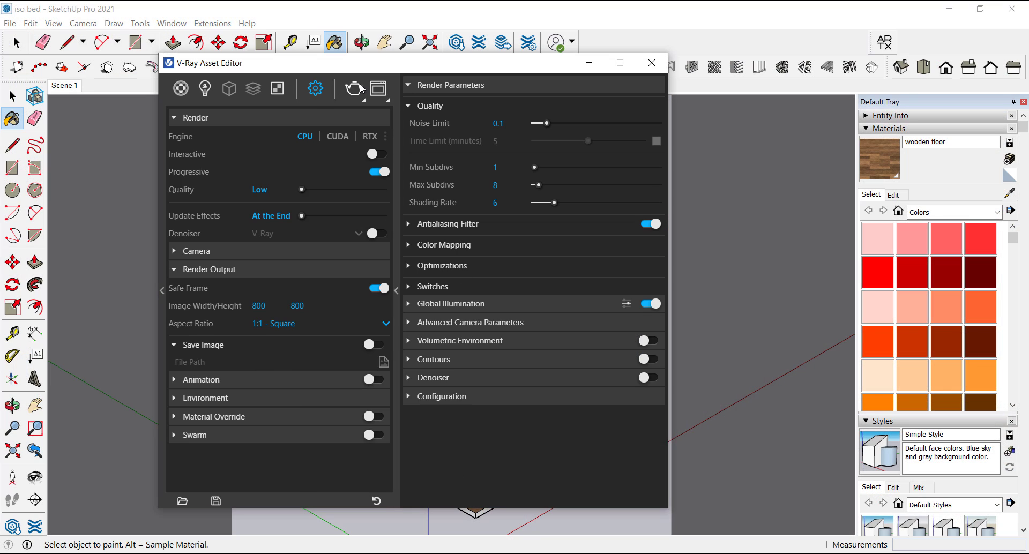
left_click(354, 88)
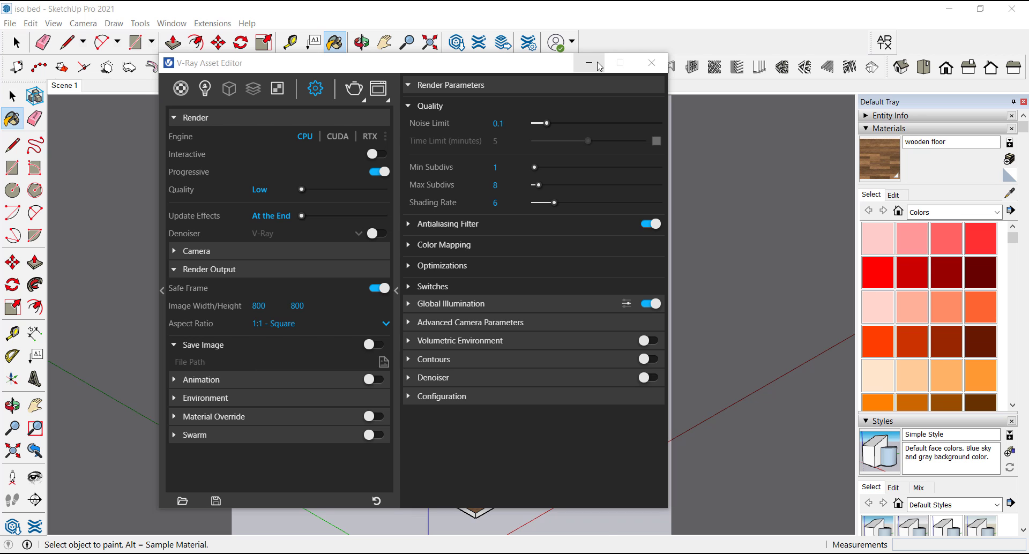
left_click(588, 62)
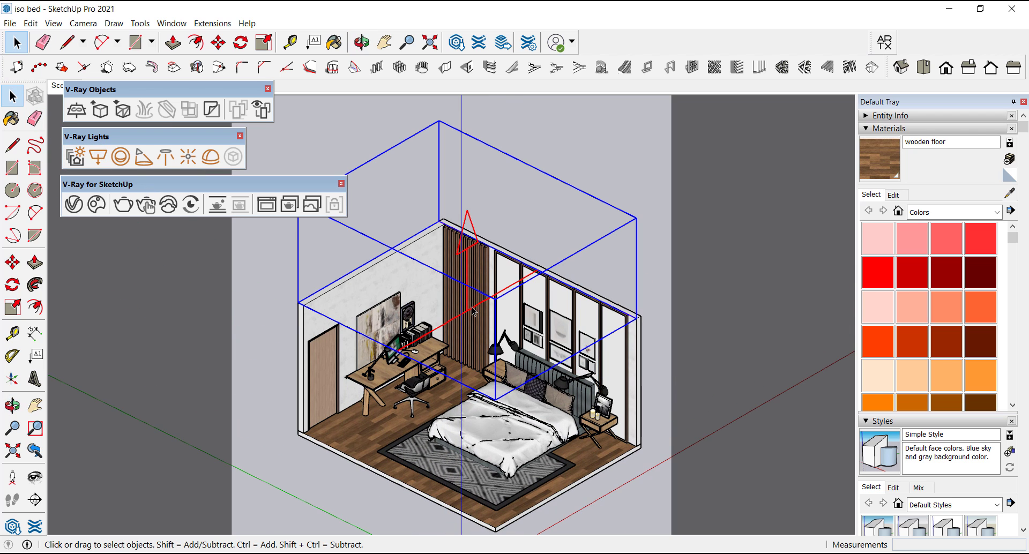
- Move the rectangle light higher above the room with the Move tool
left_click(12, 262)
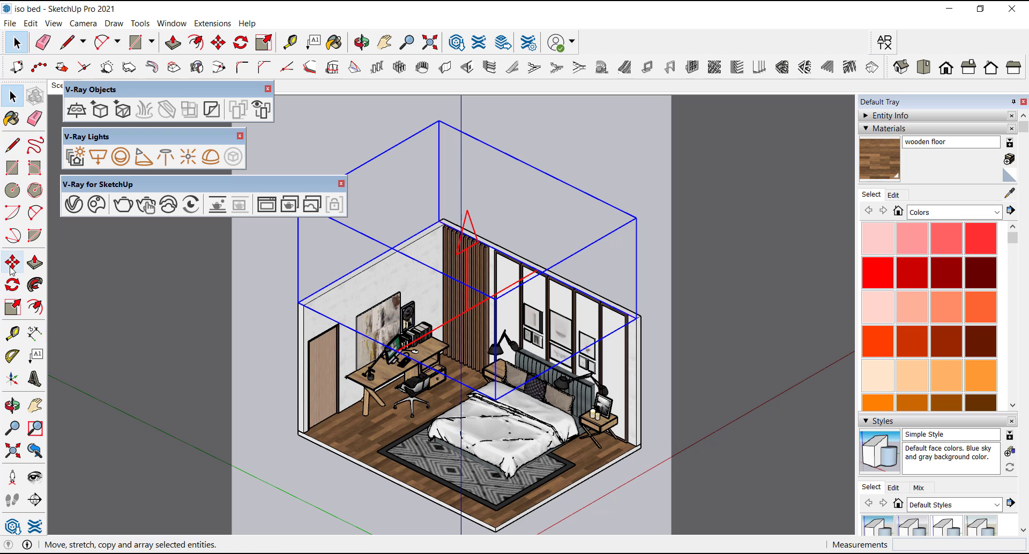
left_click(217, 42)
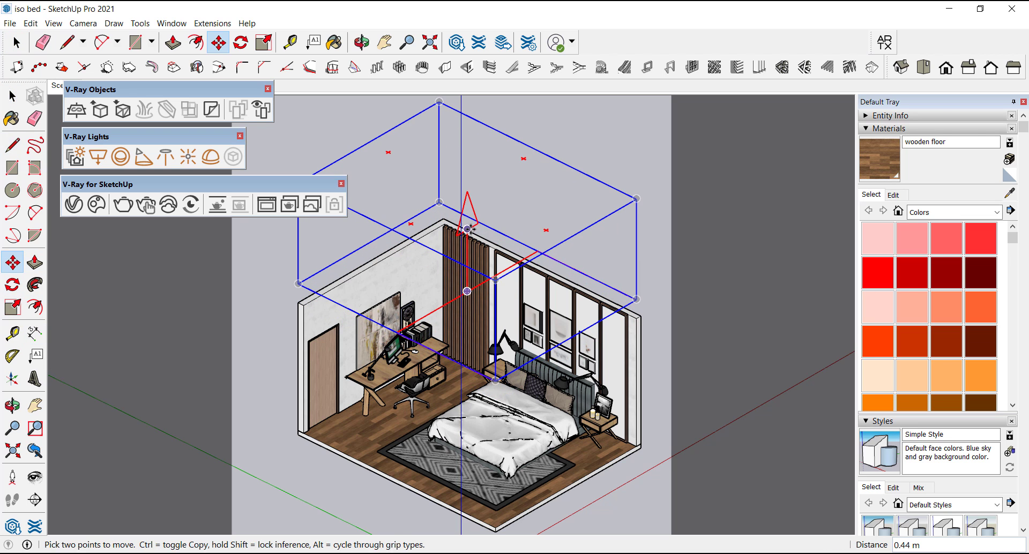
left_click(264, 42)
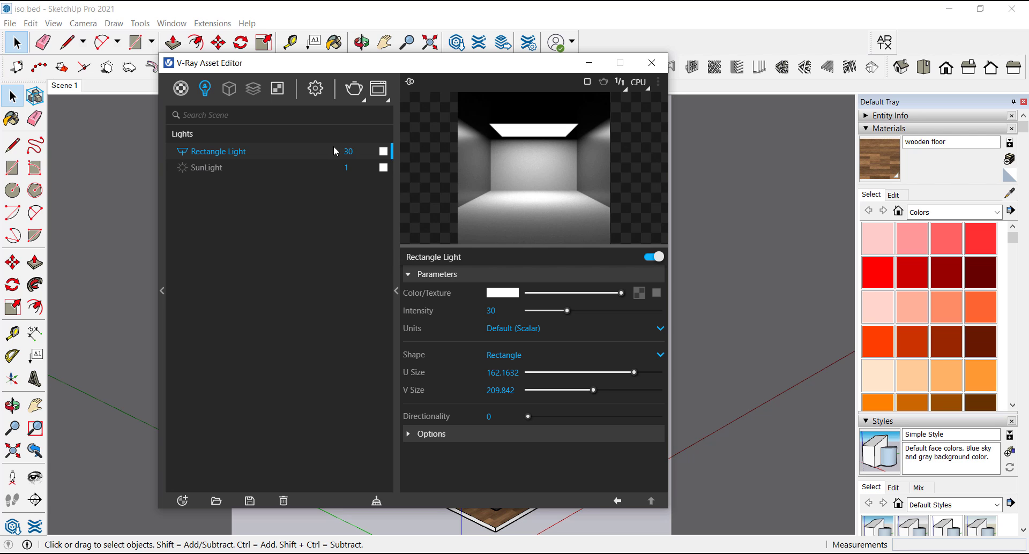
mouse_move(412, 446)
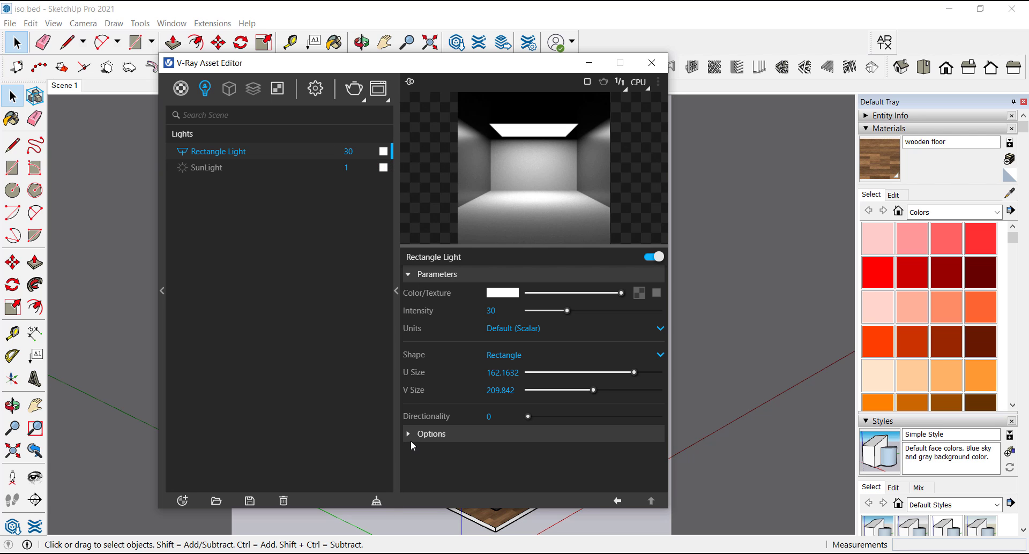
- Make the rectangle light invisible, set its intensity to 50, and close the editor
left_click(431, 433)
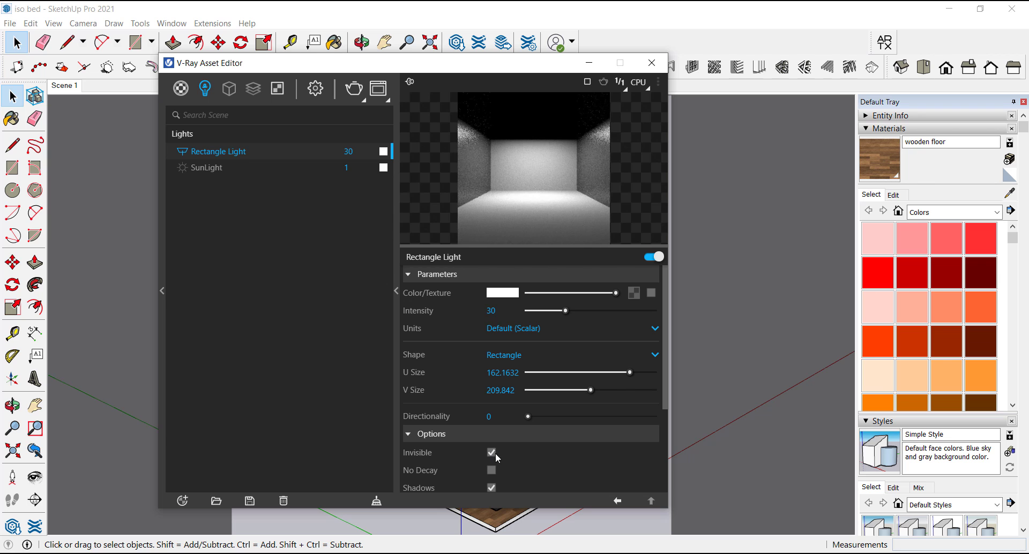
left_click(491, 452)
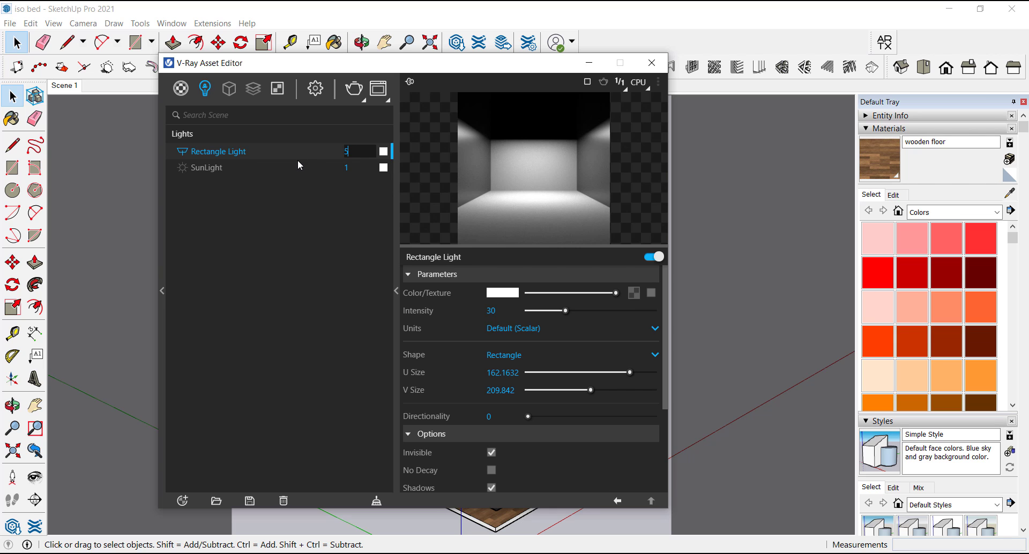
type("50")
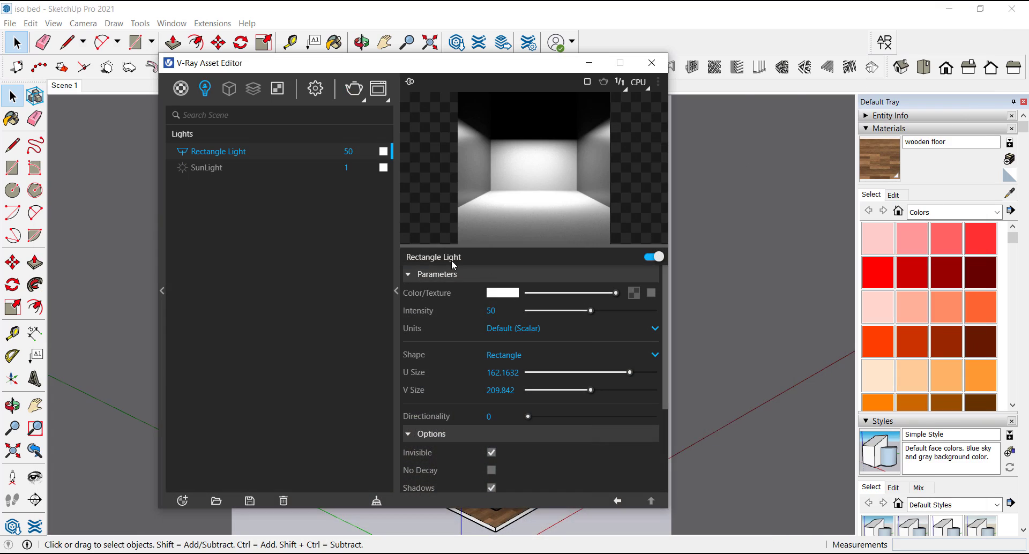
left_click(651, 62)
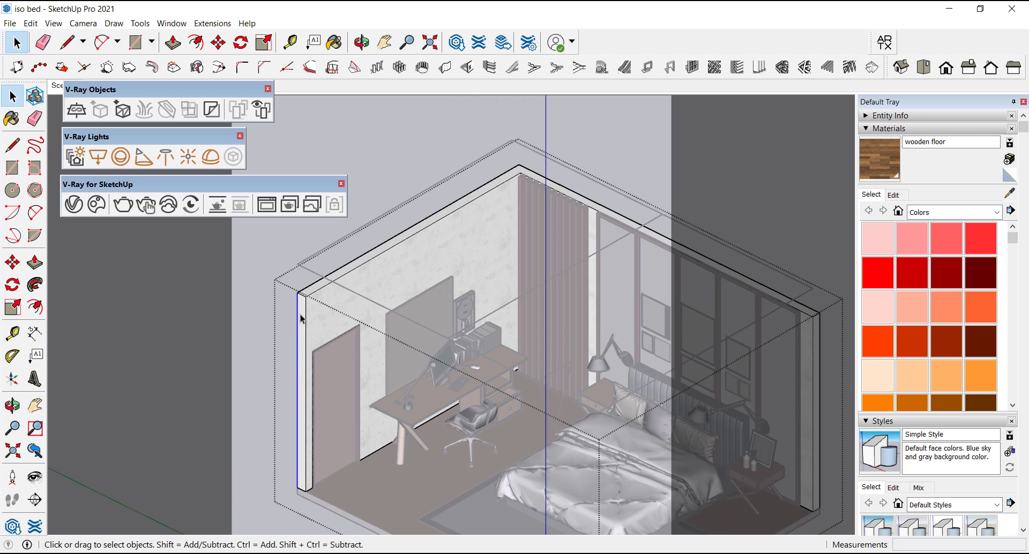
- Paint the wall-top and floor cut edges black with Color M09, then select the large plane beneath the room
scroll("down", 3)
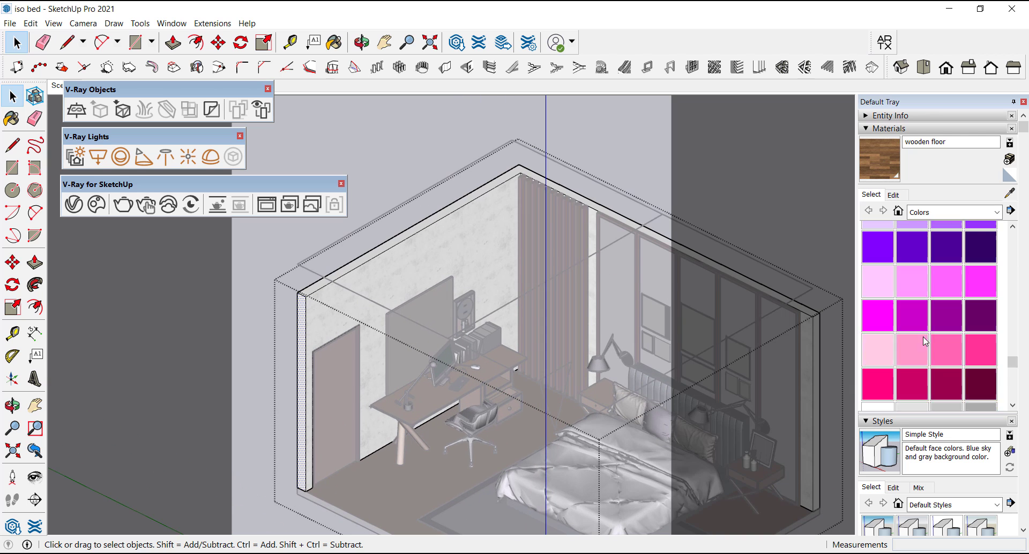
left_click(334, 41)
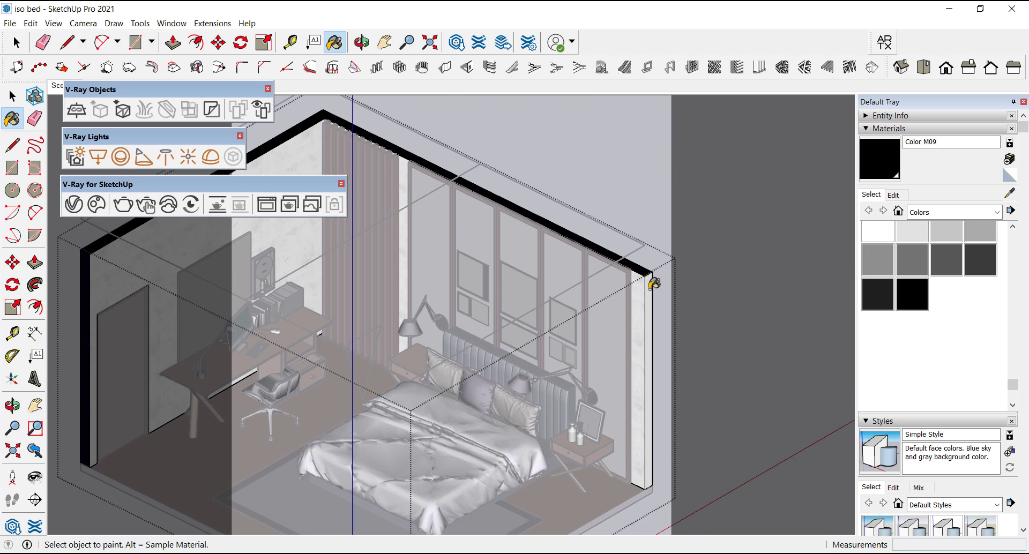
left_click(14, 42)
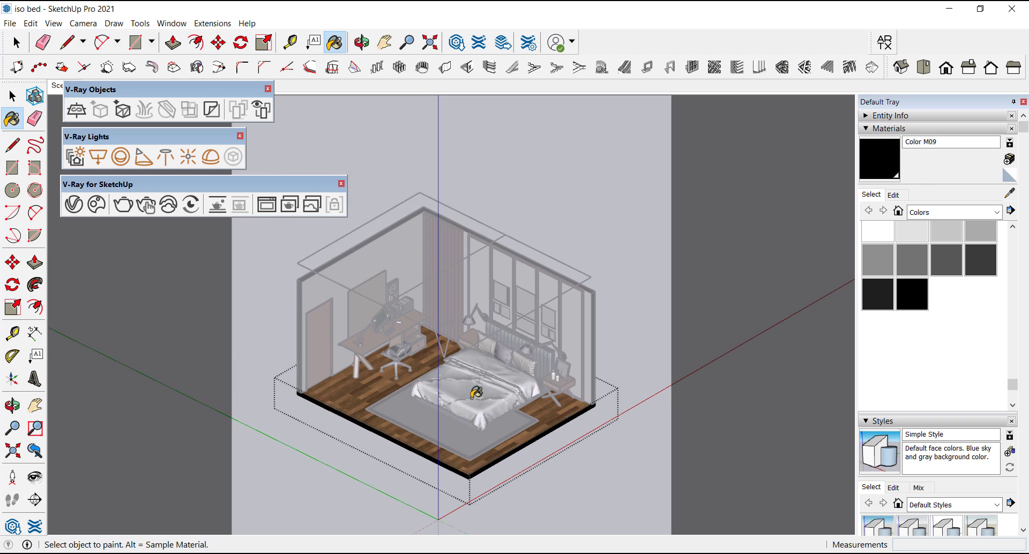
left_click(16, 41)
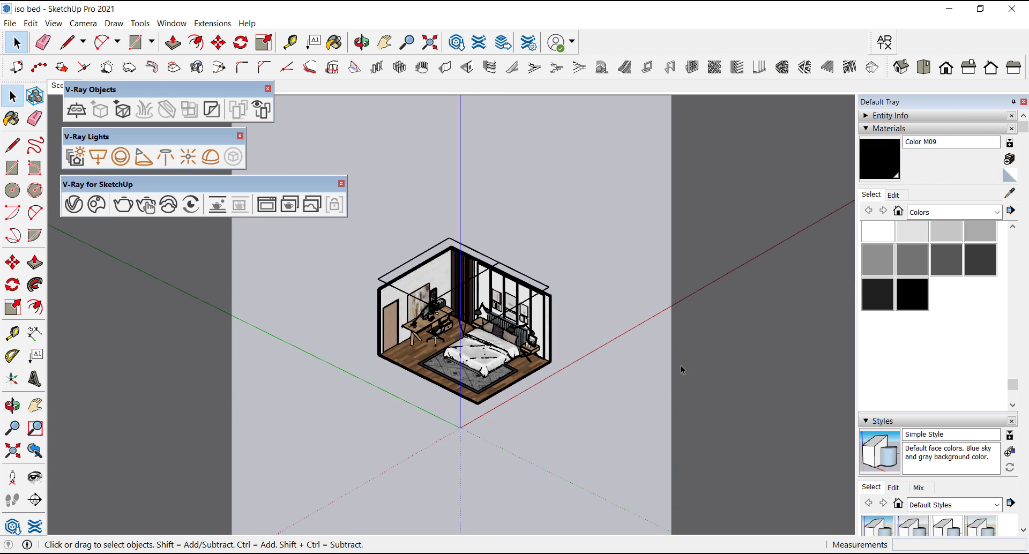
left_click(136, 41)
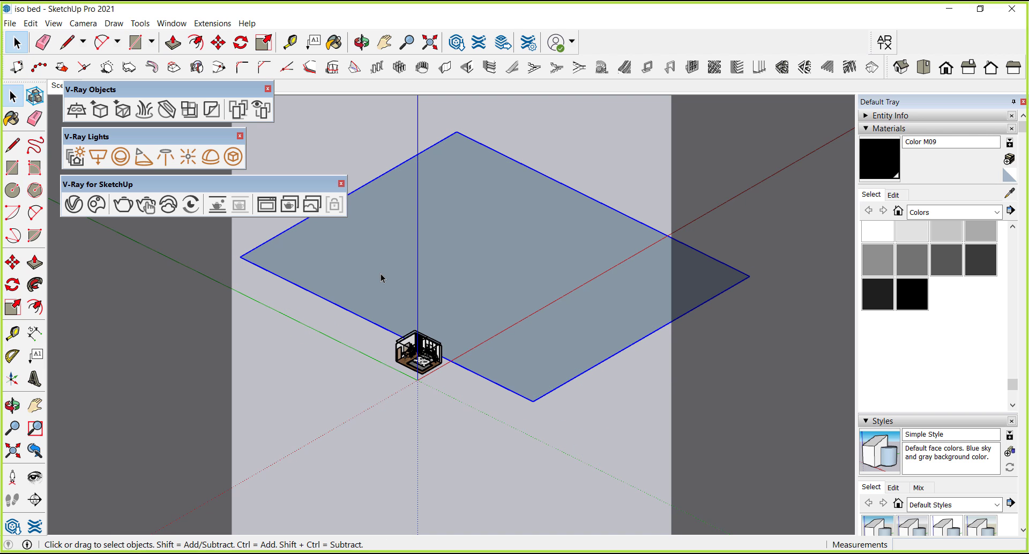
left_click(334, 43)
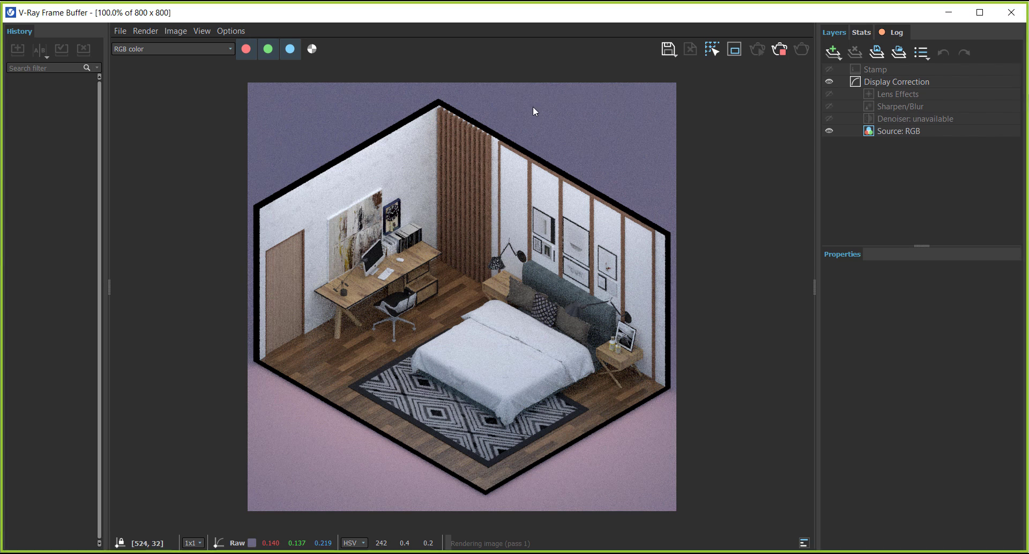
mouse_move(289, 211)
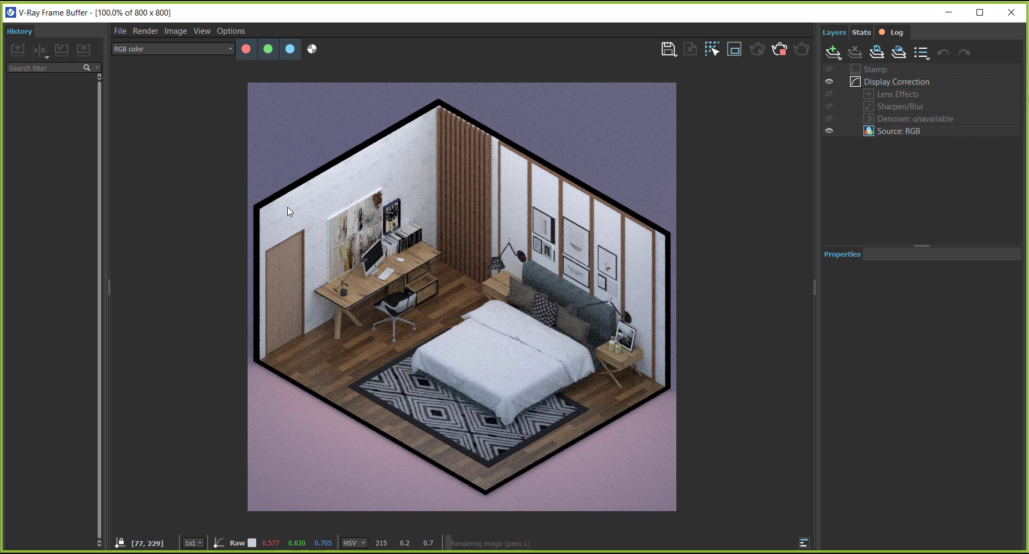
mouse_move(597, 426)
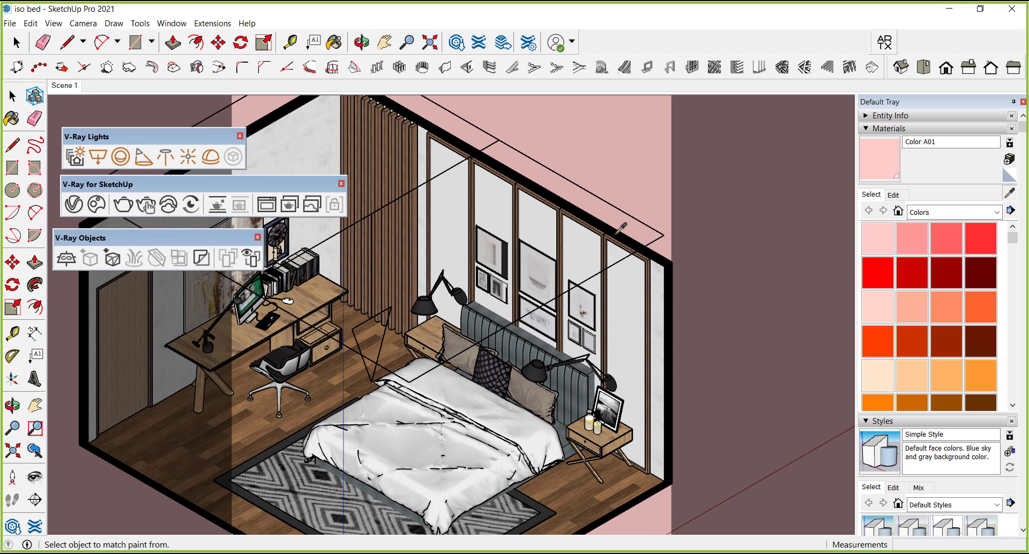
- Lighten Color M09's diffuse to dark grey and lower its reflection glossiness to about 0.6
left_click(334, 41)
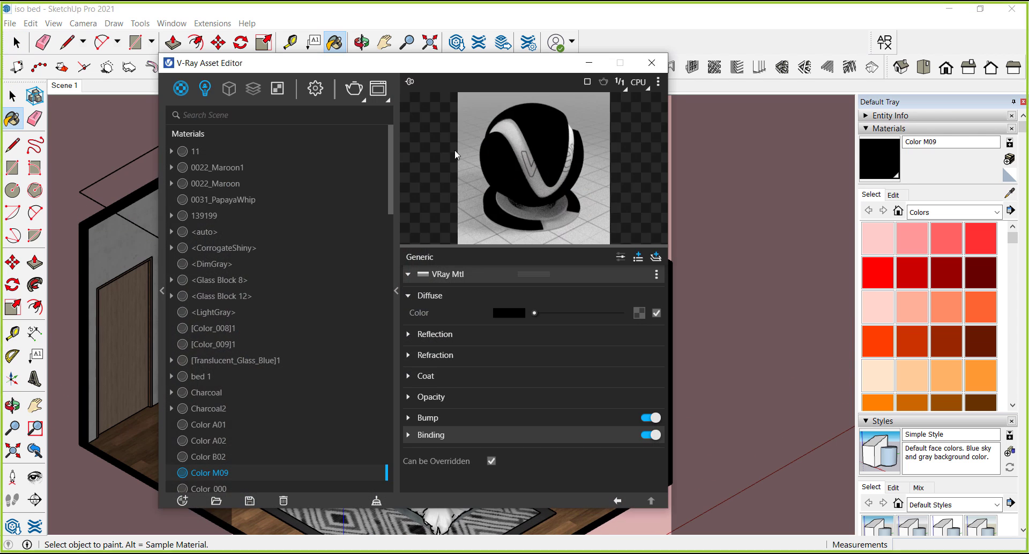
left_click_drag(534, 313, 538, 313)
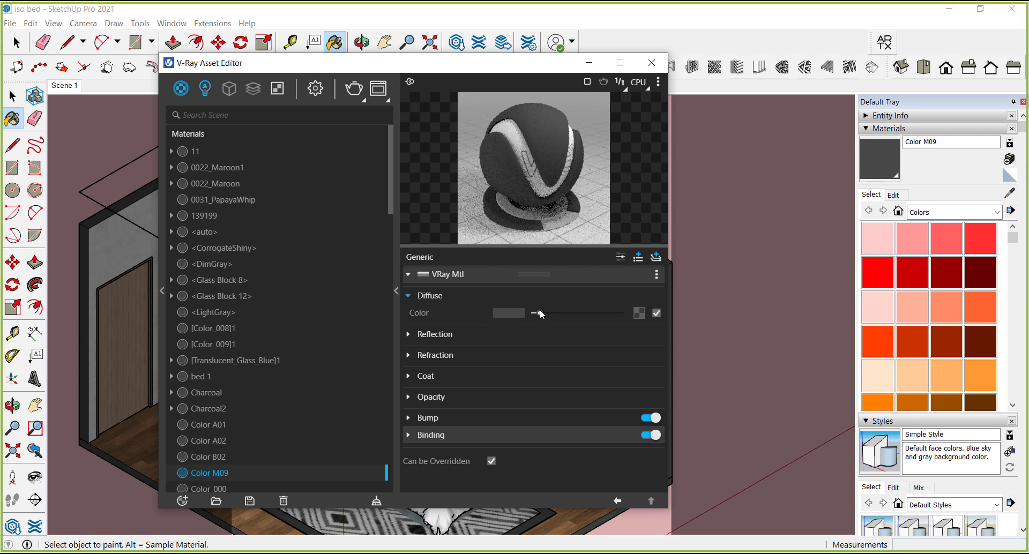
left_click(435, 333)
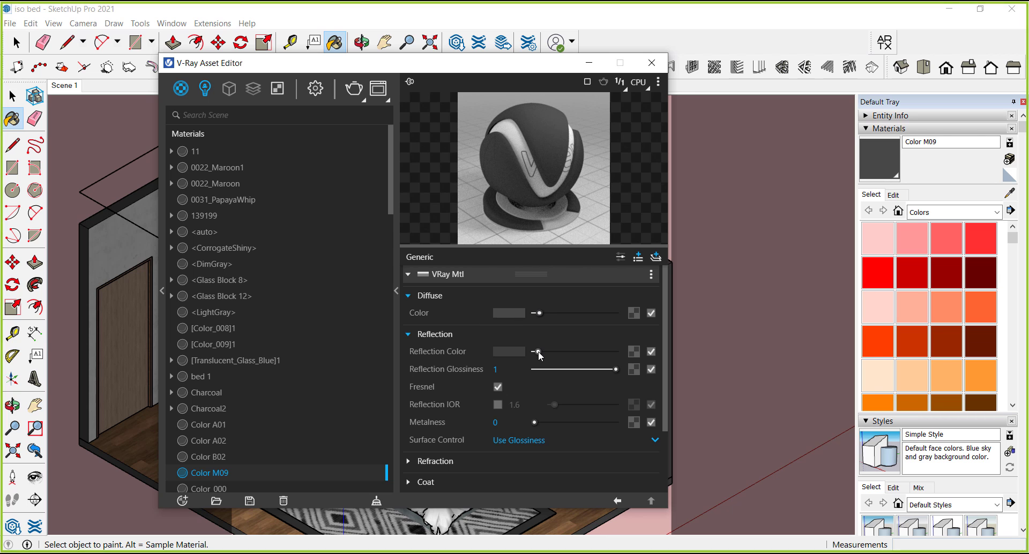
left_click(408, 335)
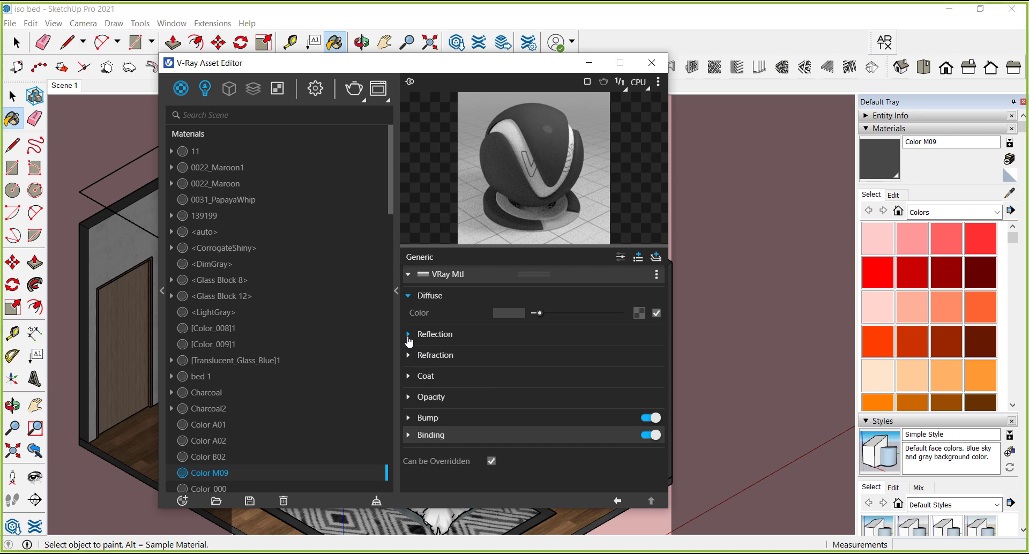
left_click(408, 334)
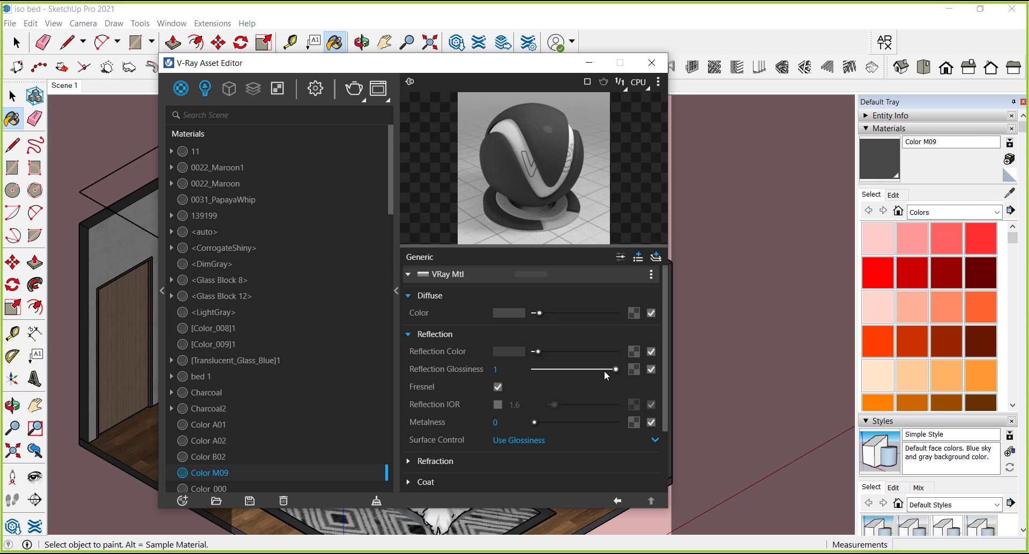
left_click_drag(597, 369, 591, 369)
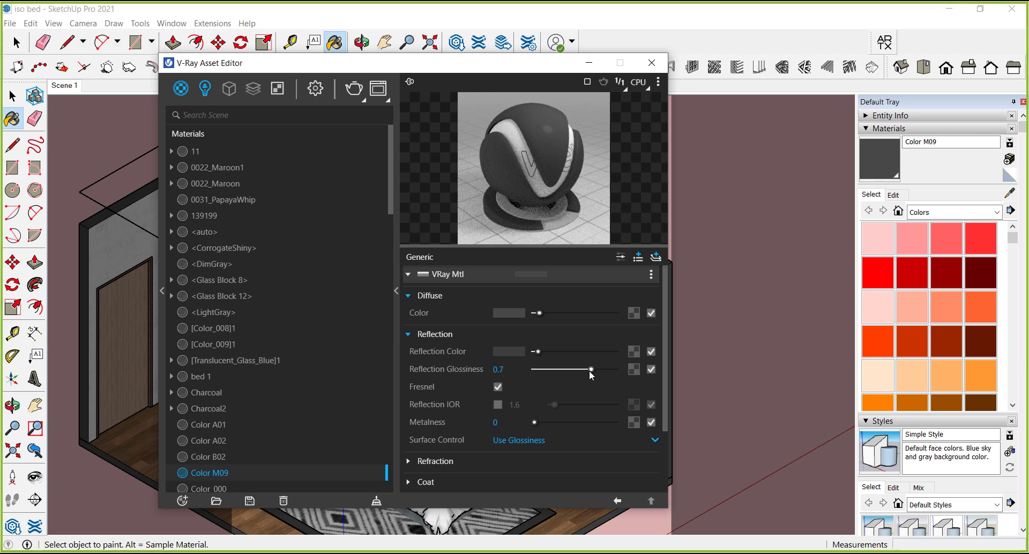
left_click_drag(589, 369, 581, 370)
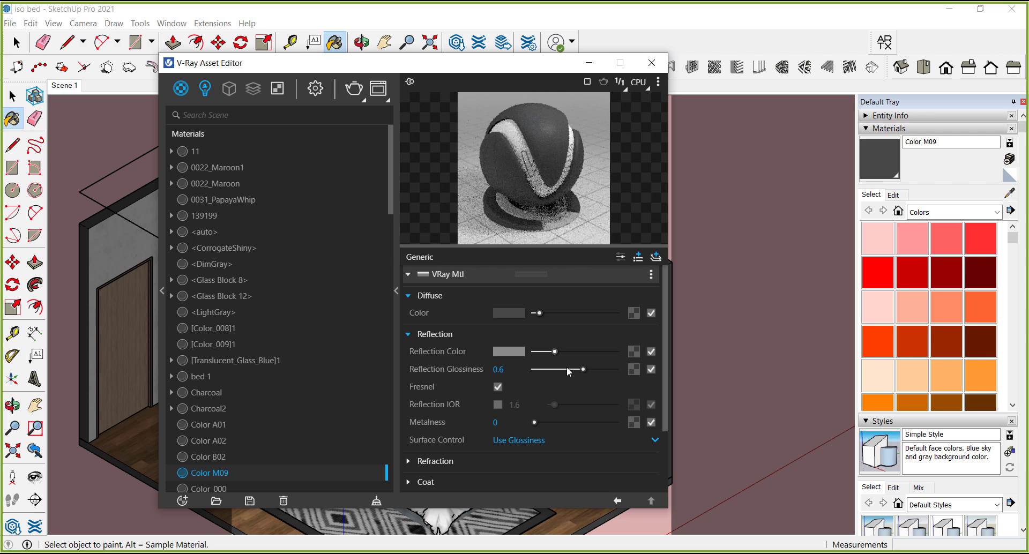
left_click(651, 63)
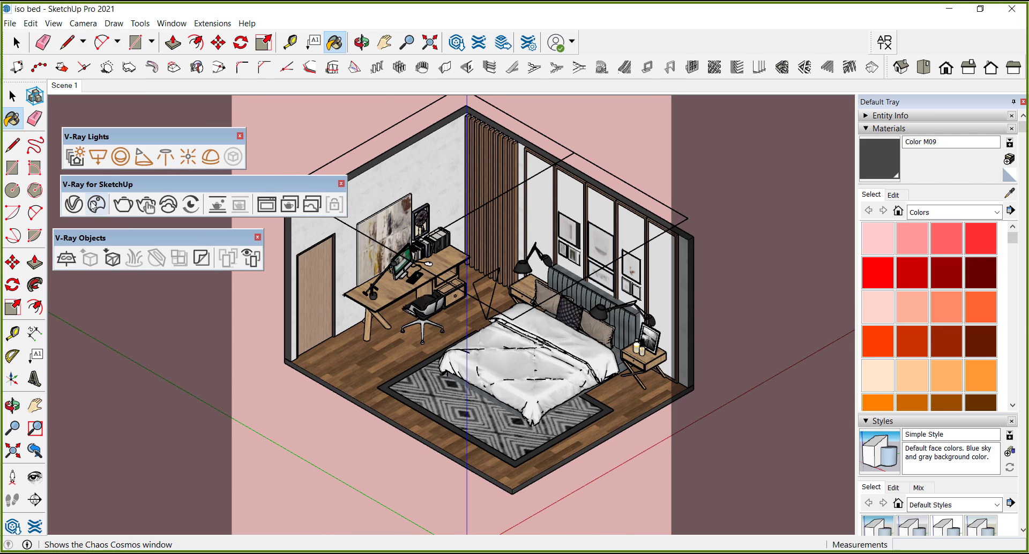
- Raise the rectangle light intensity to 60 and close the light settings
left_click(96, 205)
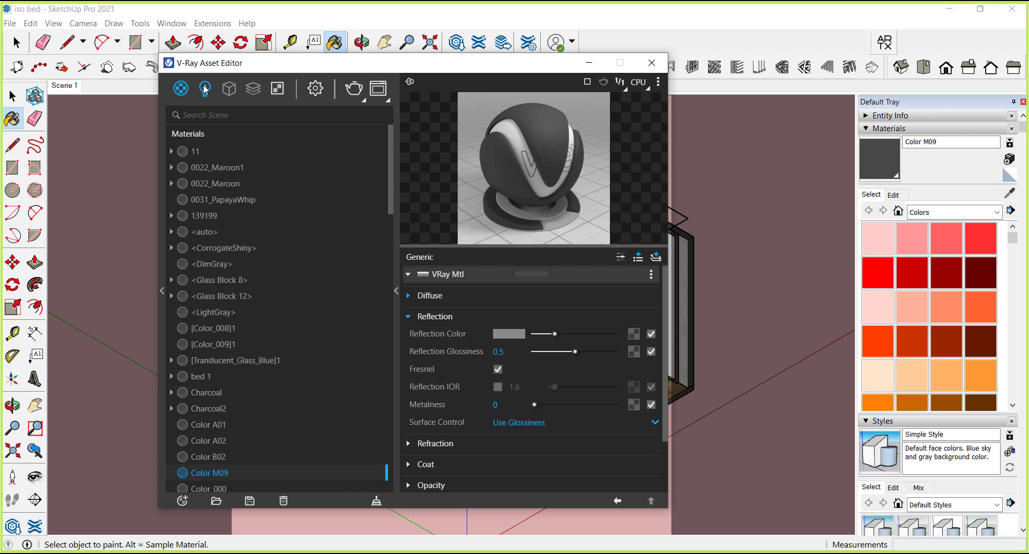
left_click(205, 87)
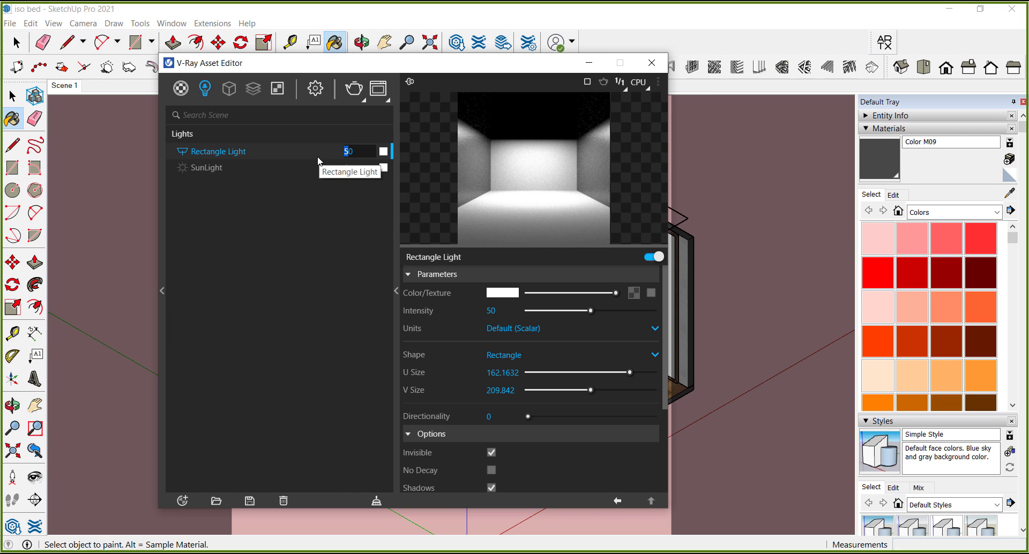
type("60")
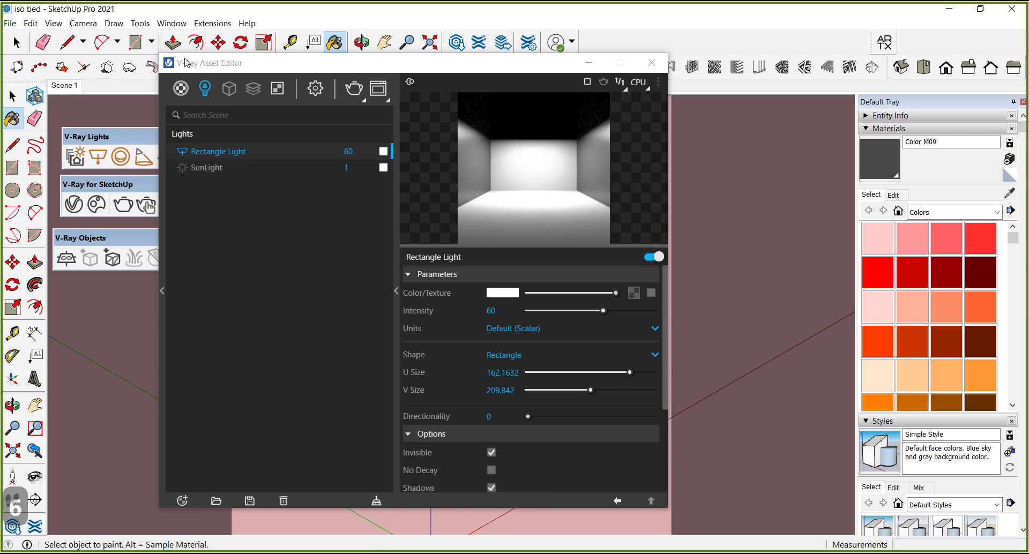
left_click(353, 89)
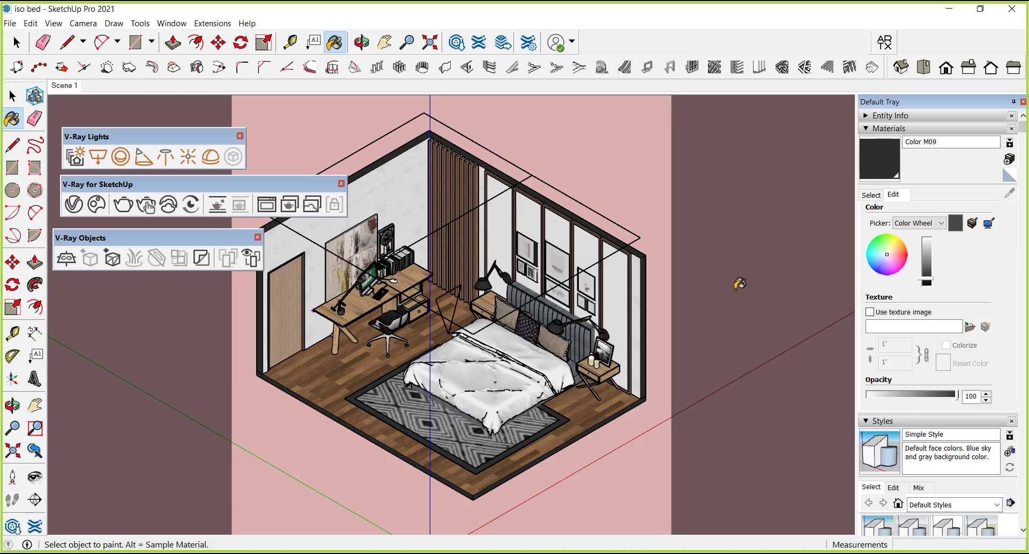
- Set the wood door's Reflection Glossiness to 0.75 and show the High+ quality, 1080×1080 output settings
left_click(870, 194)
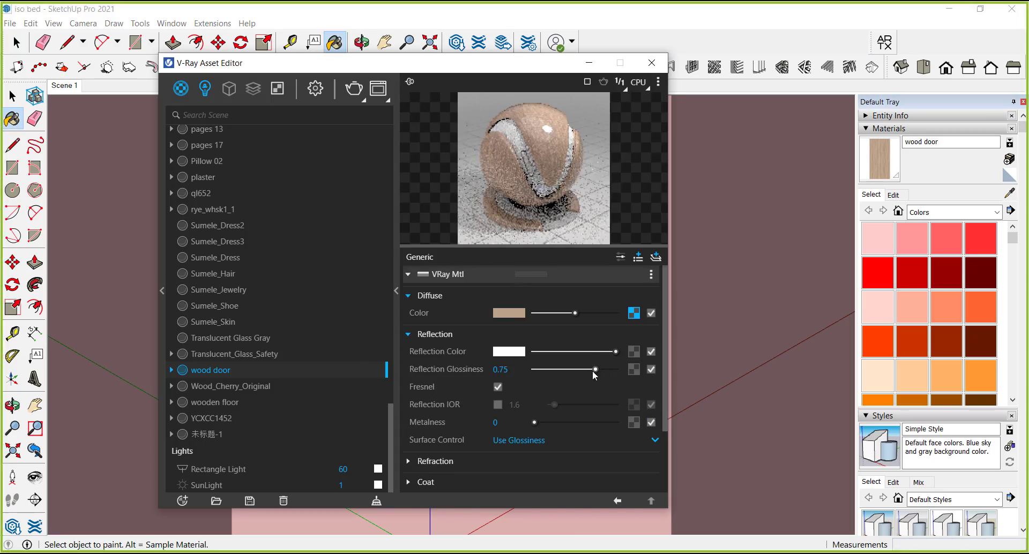
left_click(650, 62)
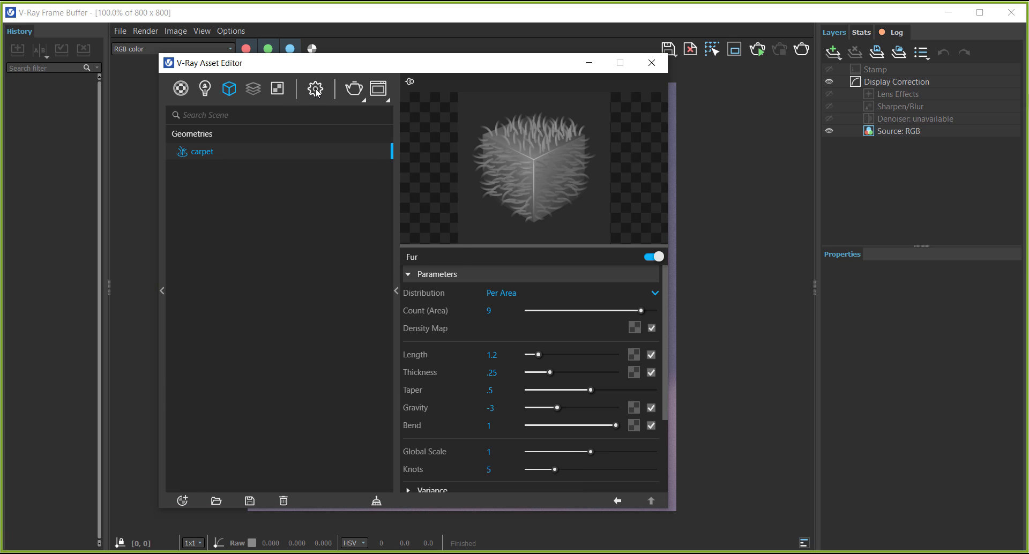
left_click(315, 88)
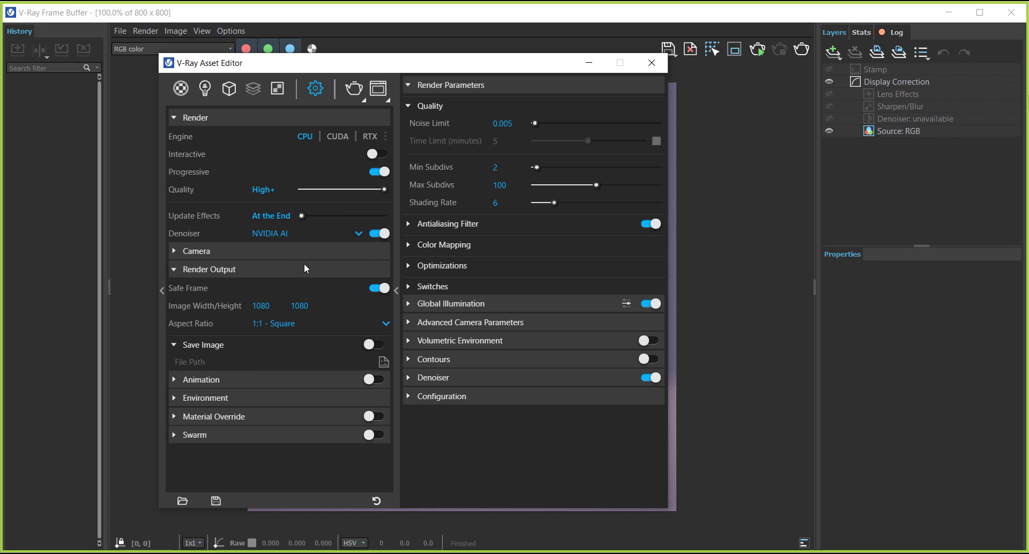
mouse_move(256, 455)
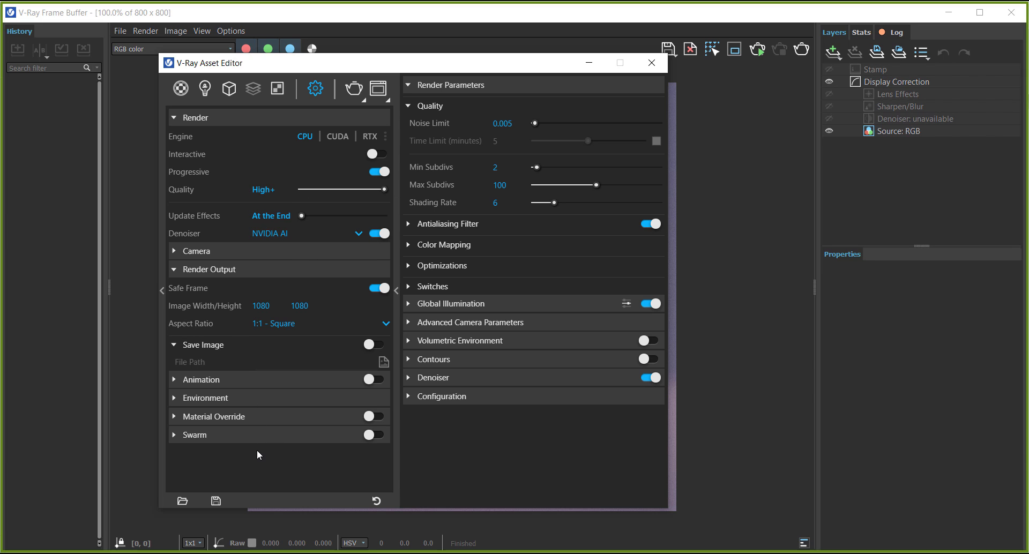